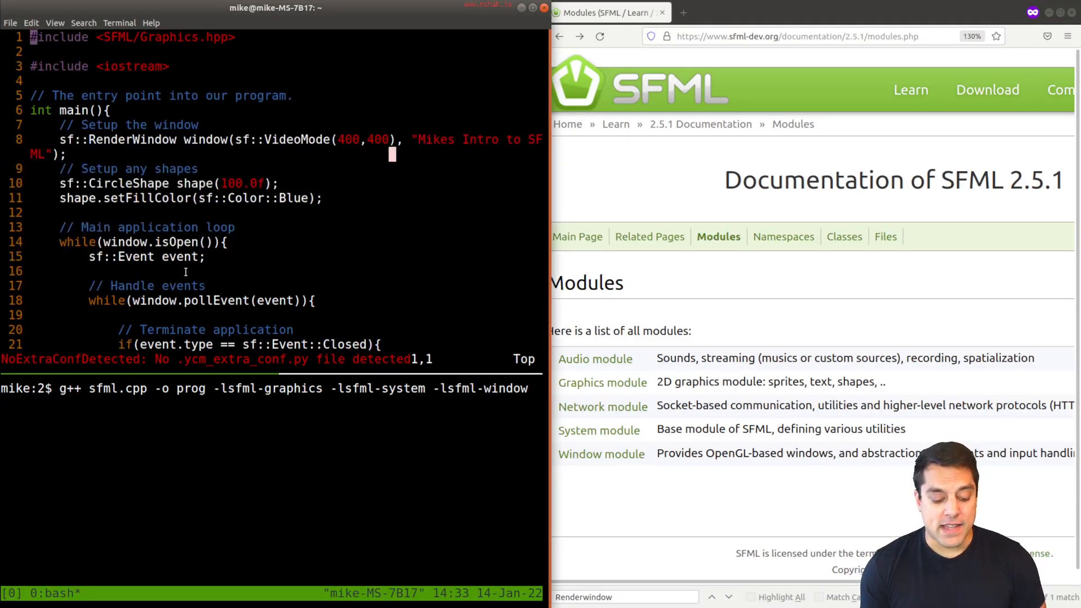
Run ./prog and close its window to see "Handling event closed" printed
text(./p)
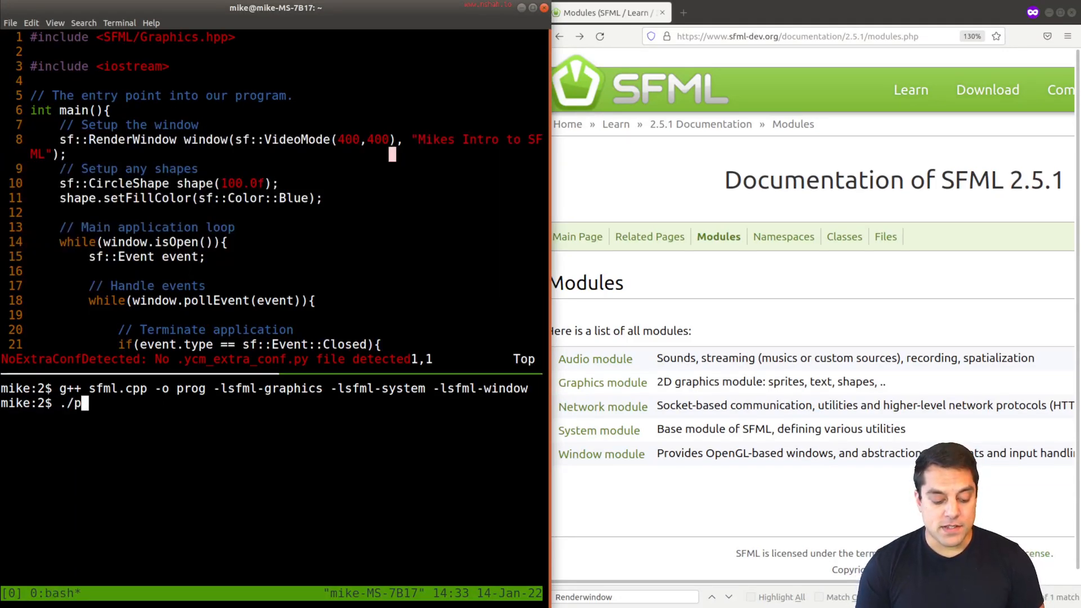
key(Return)
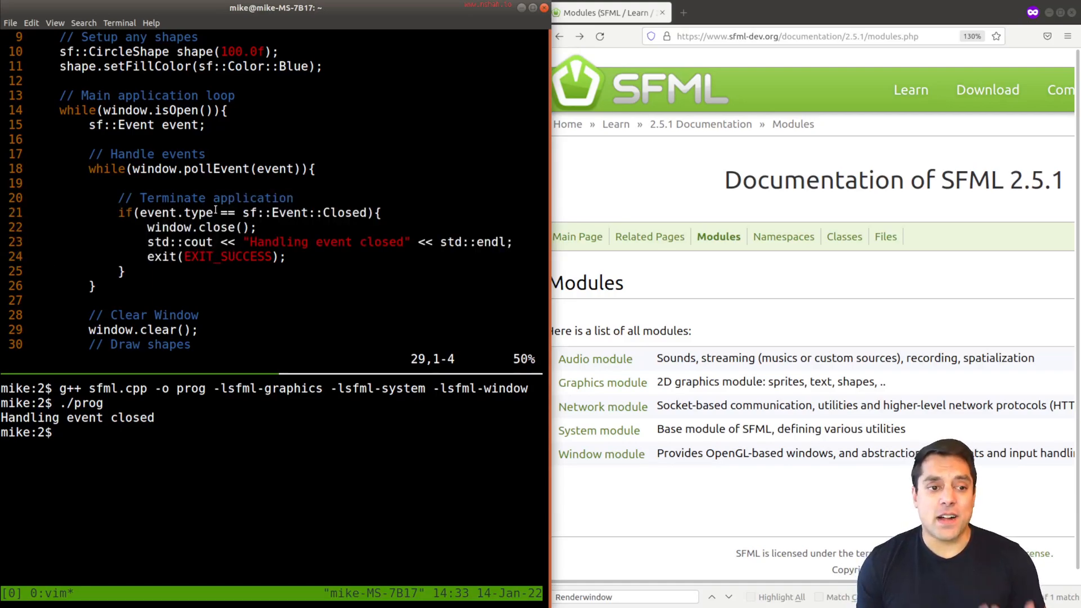
mouse_move(910, 89)
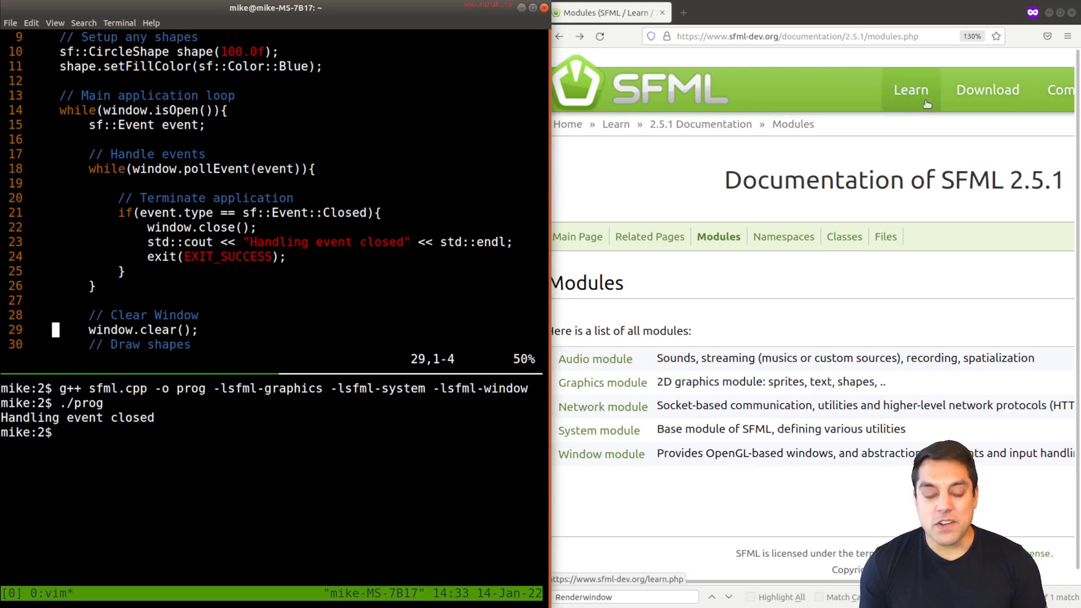
Browse the Learn tutorials, then reach the SFML 2.5.1 API documentation and its class list
click(912, 90)
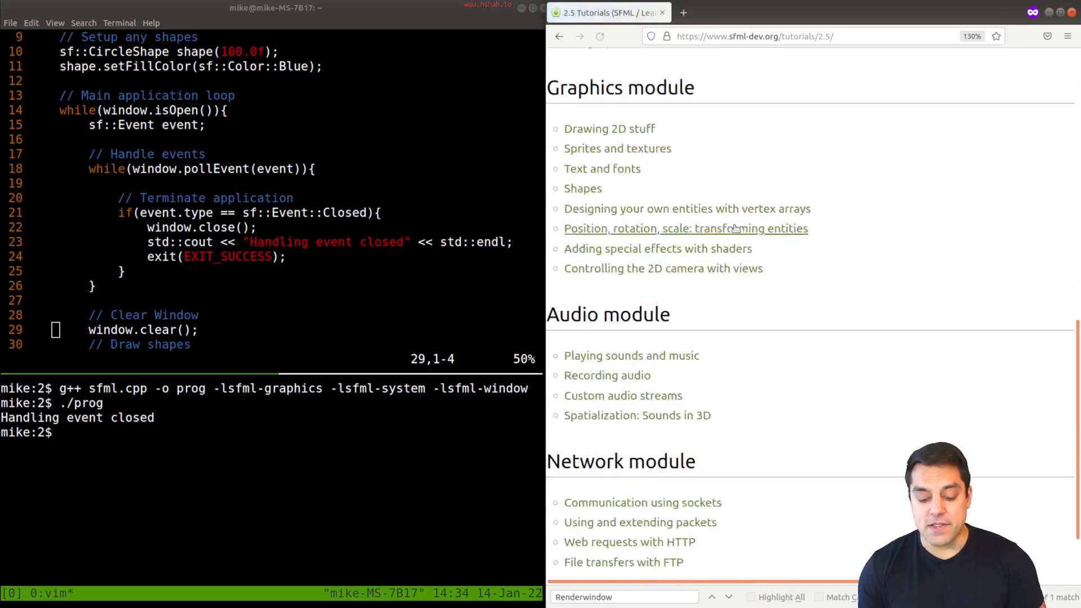
scroll(down, 3)
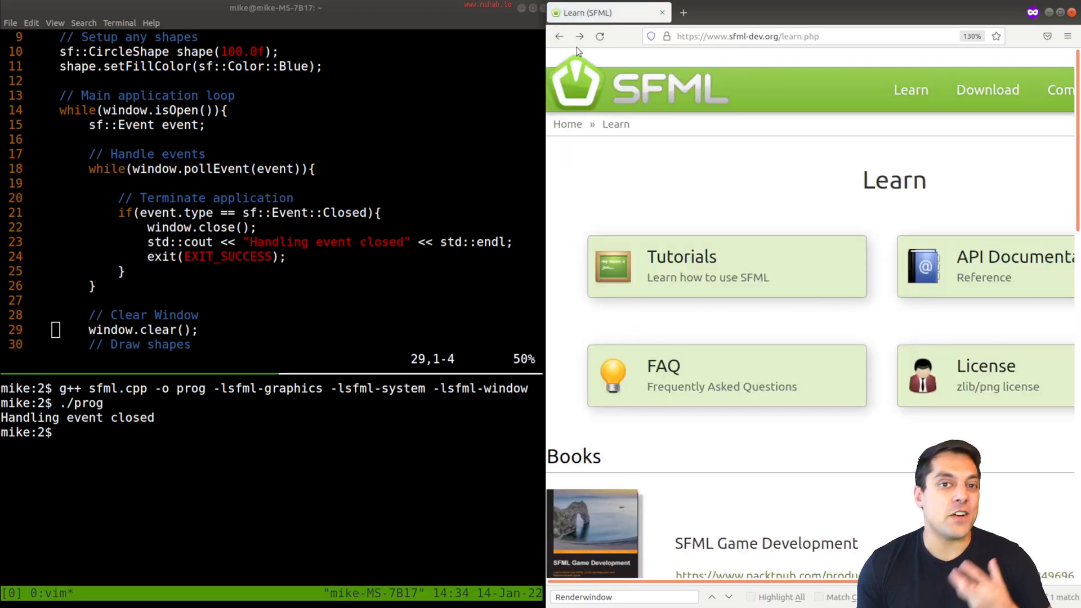
mouse_move(992, 265)
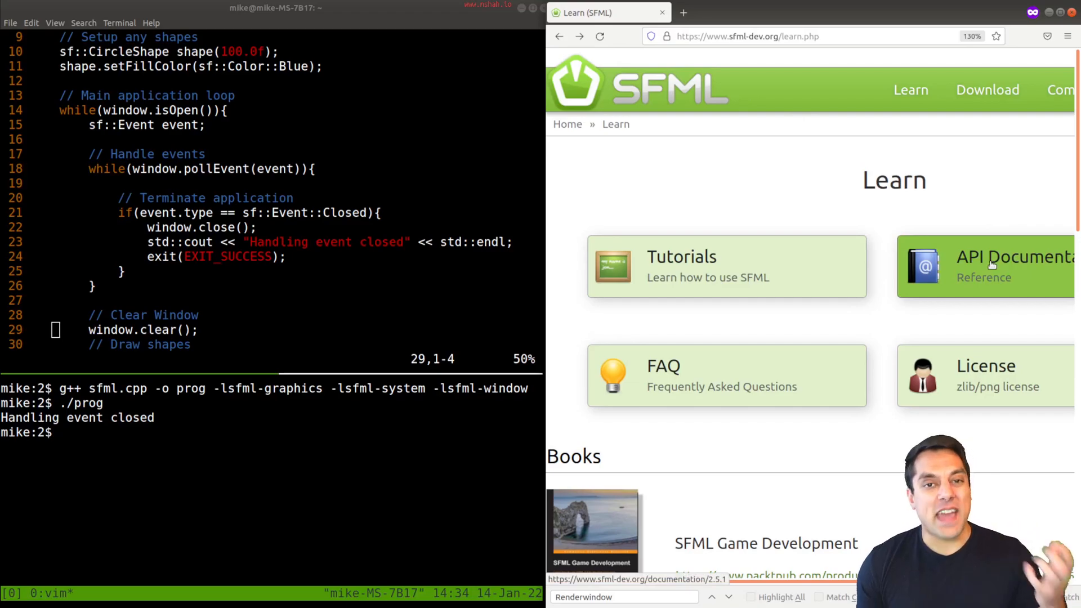
click(1014, 267)
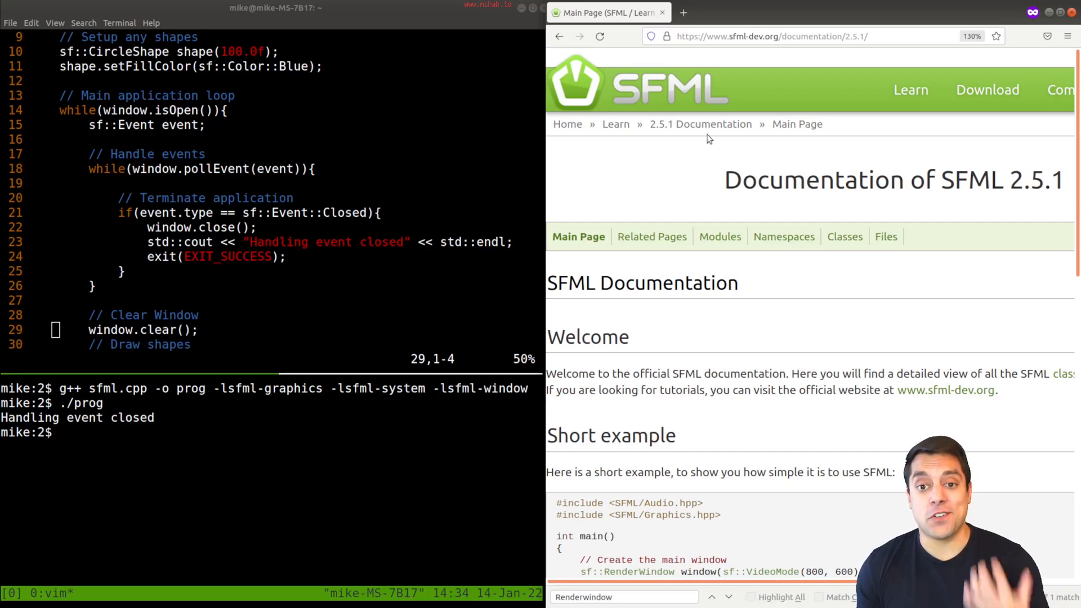
mouse_move(696, 138)
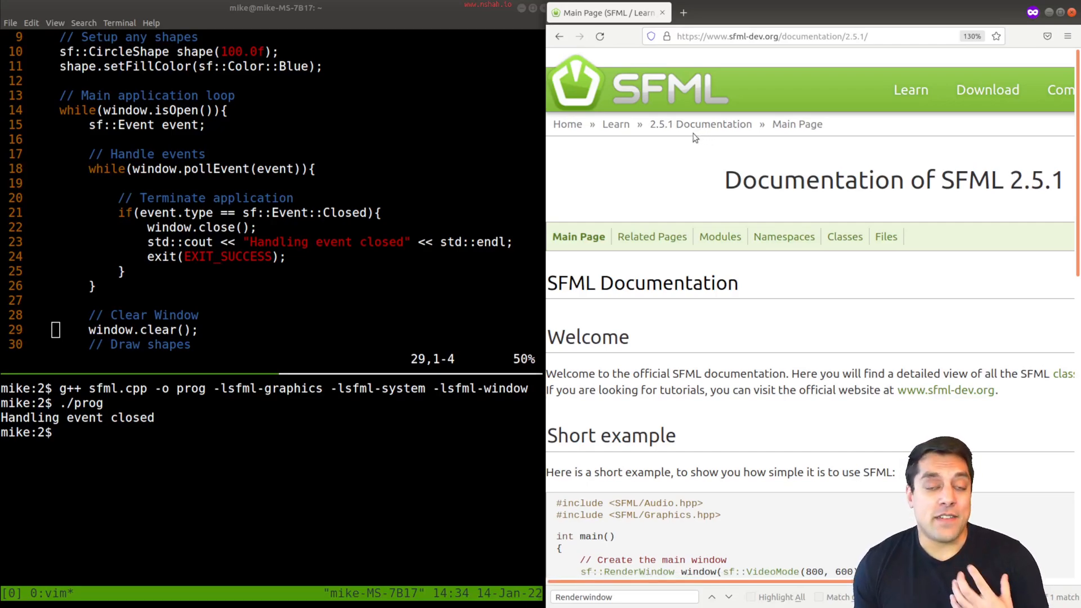
mouse_move(691, 135)
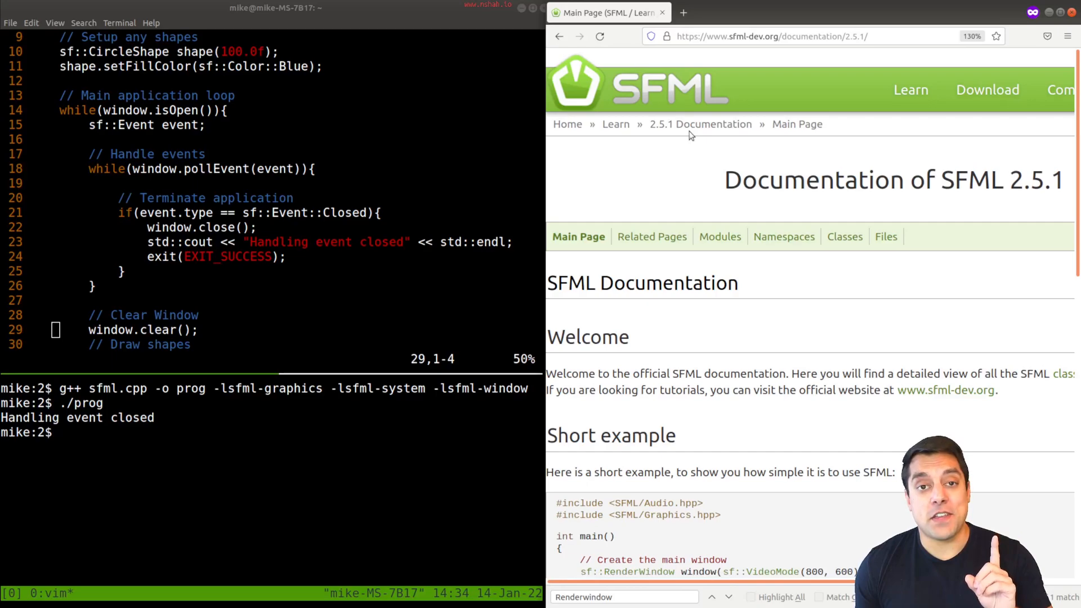
mouse_move(700, 124)
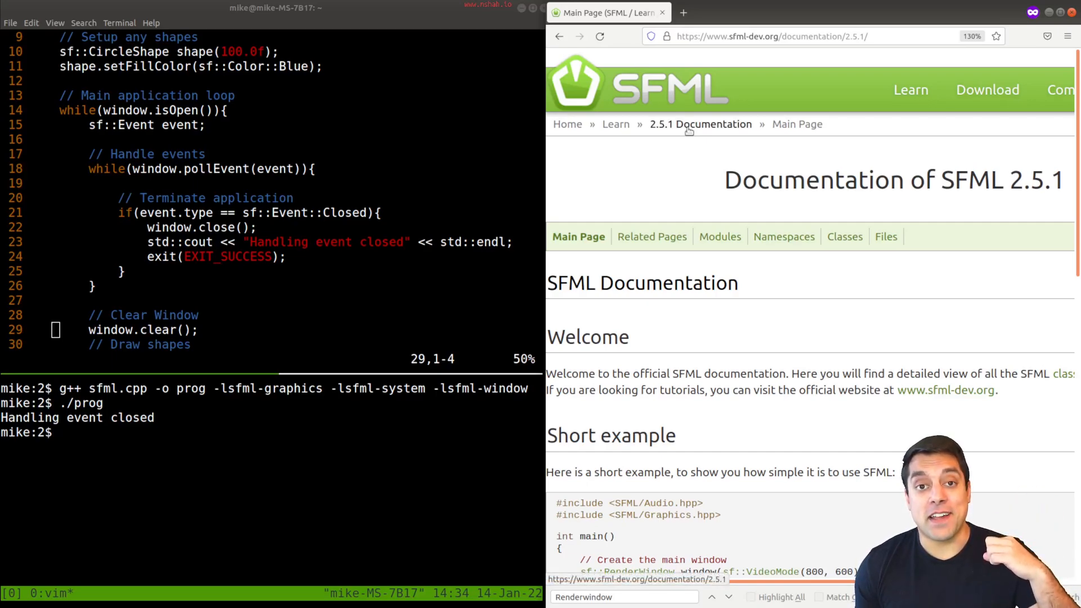
mouse_move(703, 200)
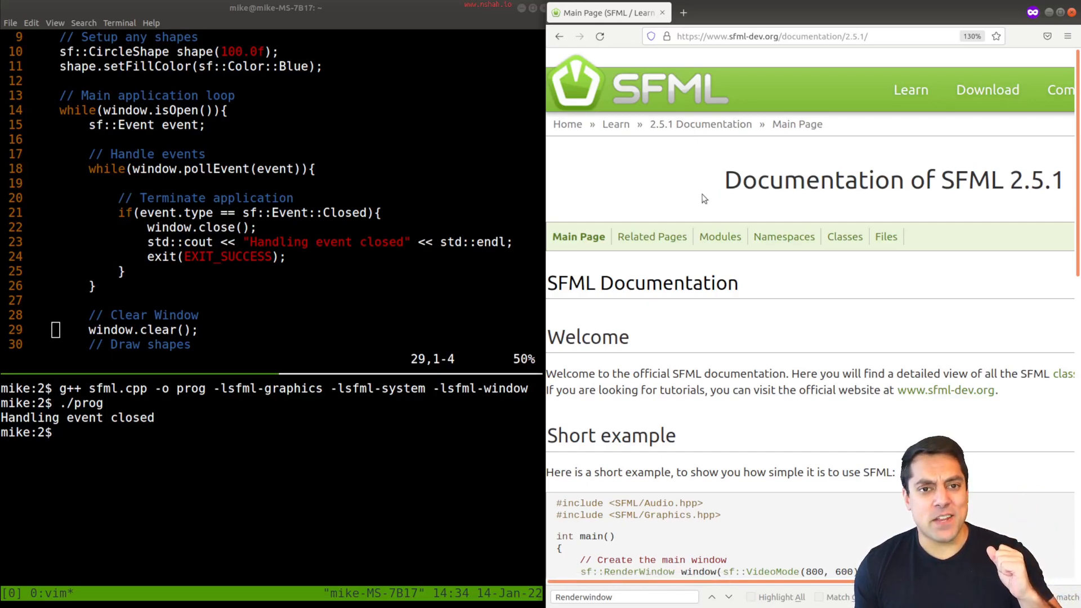
scroll(down, 3)
text(Event)
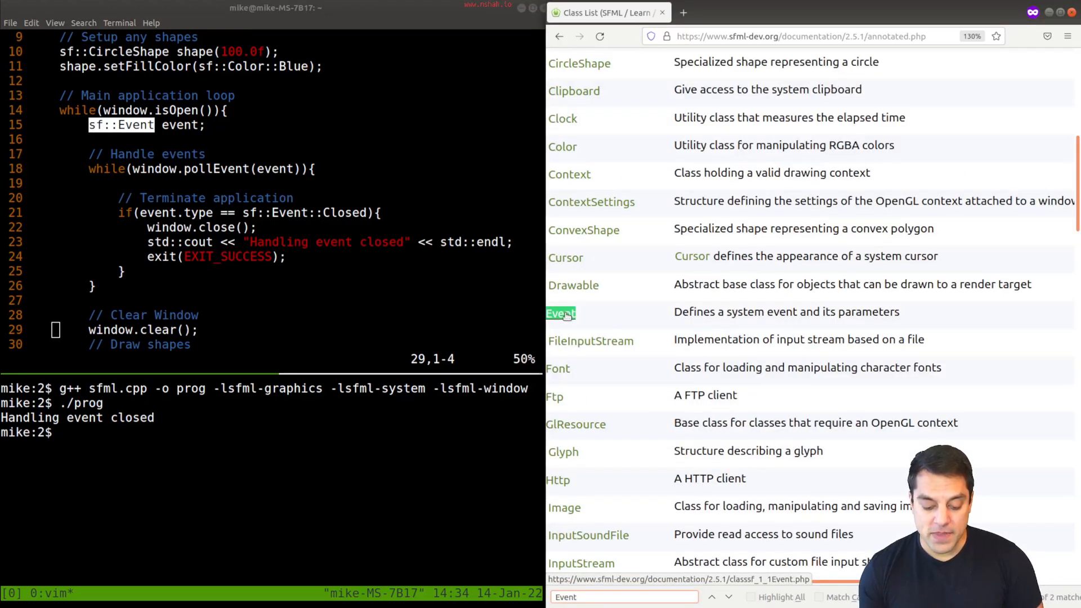
Open the sf::Event reference and scroll to its nested event structs like KeyEvent and MouseButtonEvent
click(560, 313)
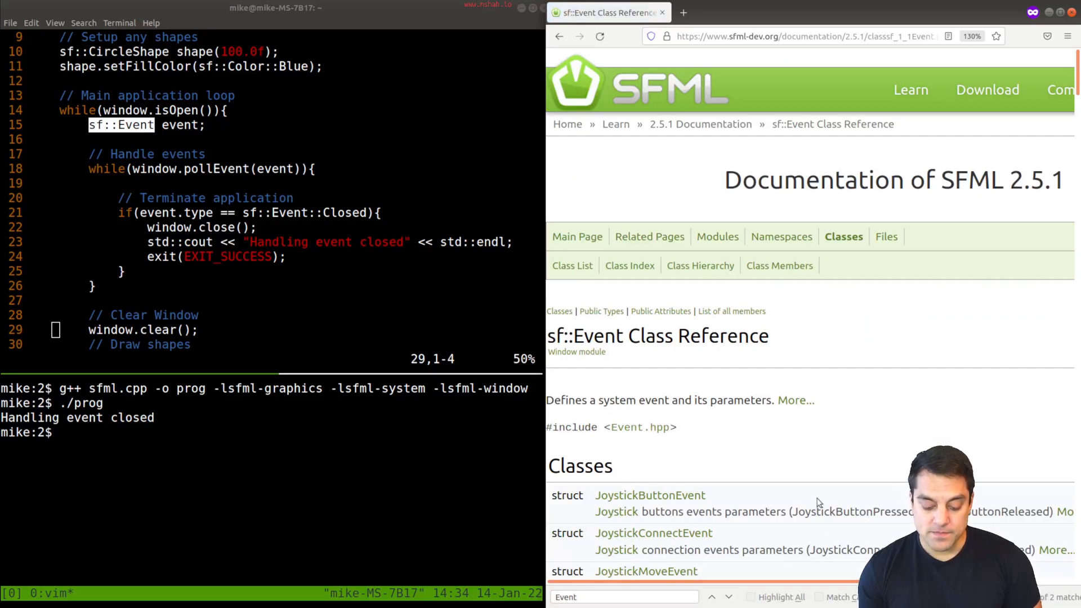
scroll(down, 3)
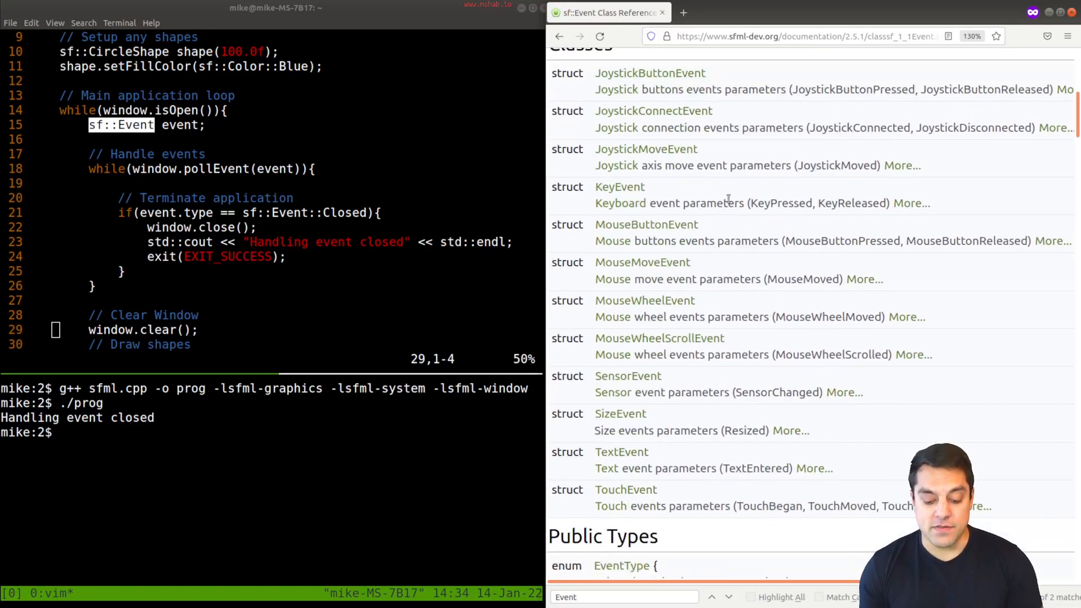
mouse_move(648, 179)
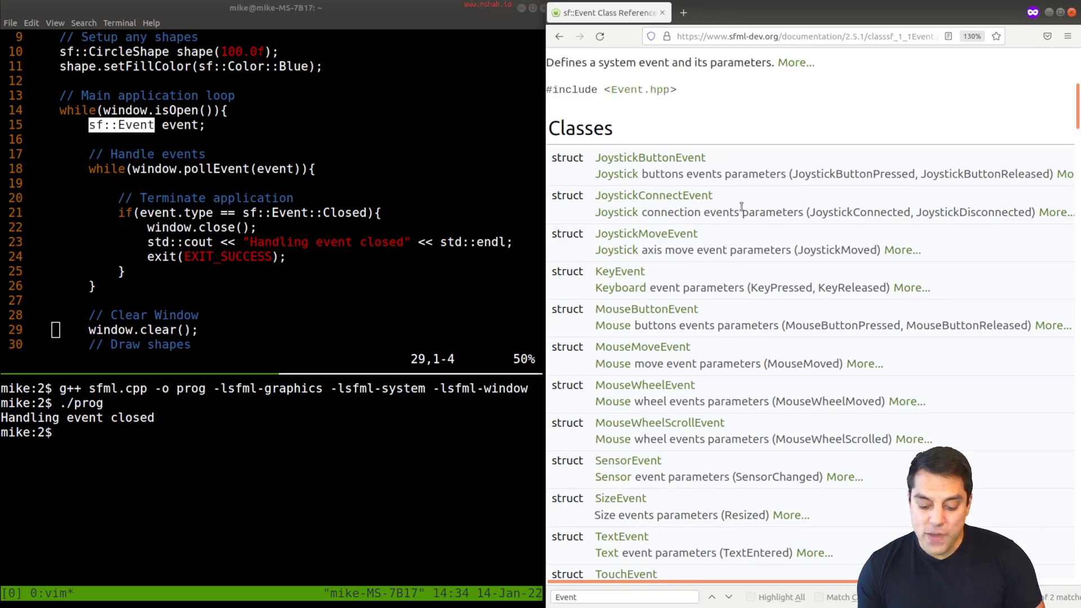
scroll(down, 3)
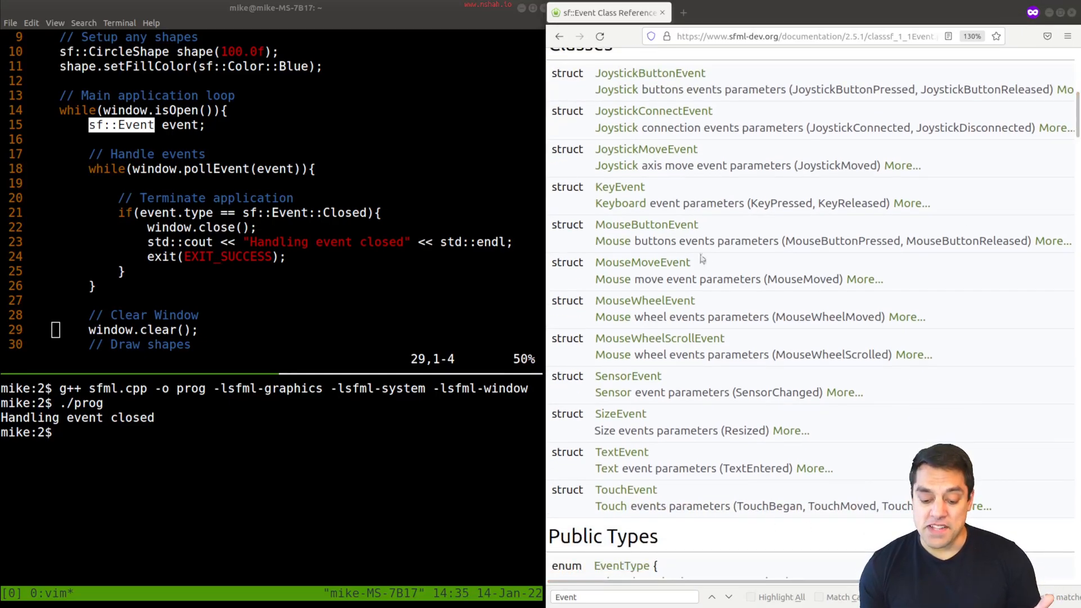
Review KeyEvent's code, alt, control, shift and system fields, then return to sf::Event's attributes
click(619, 187)
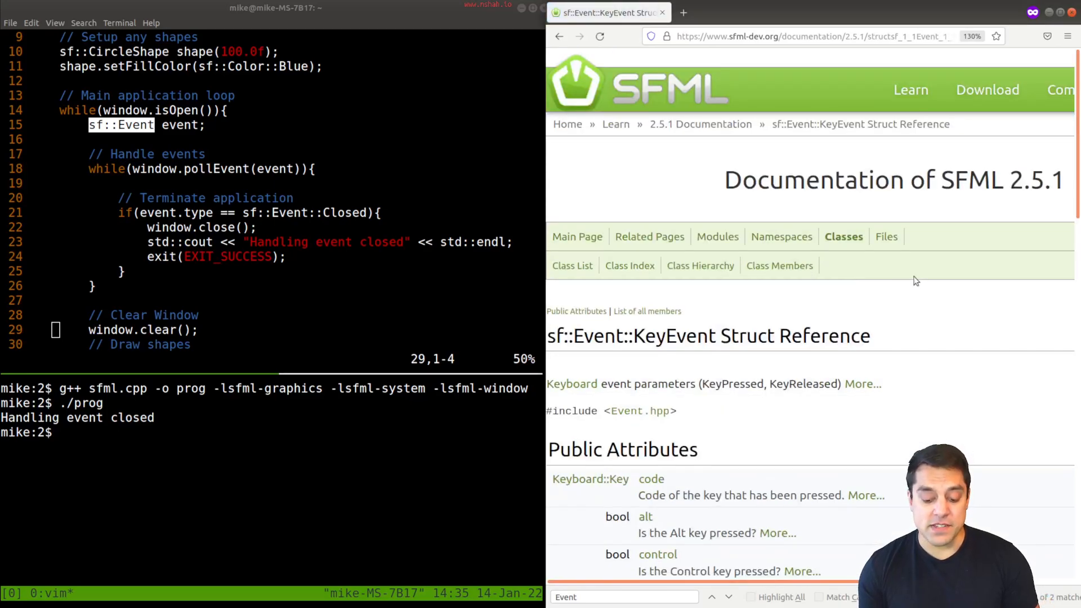
scroll(down, 3)
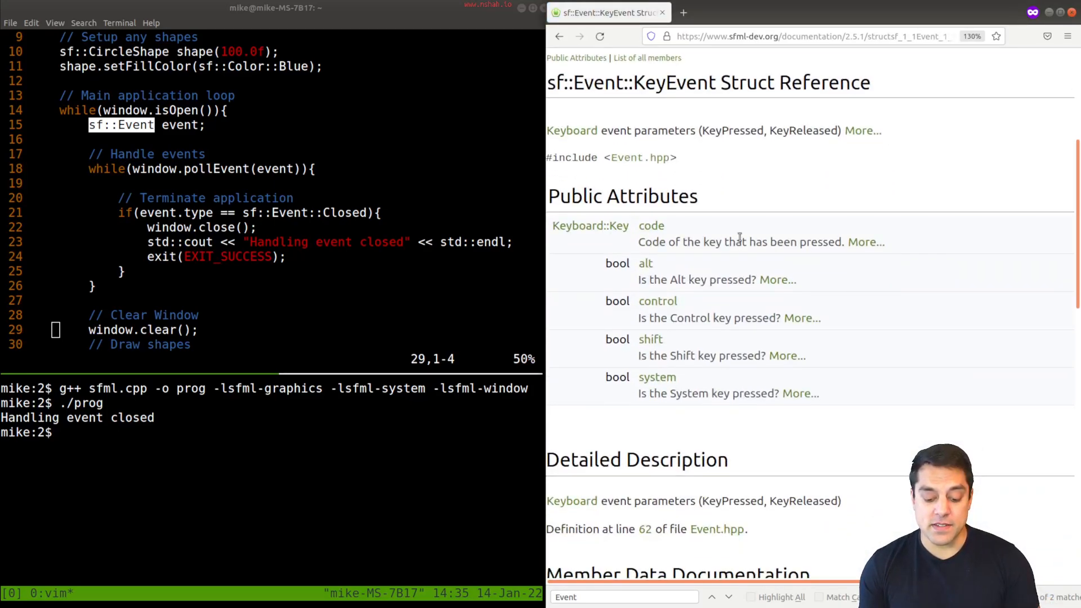
mouse_move(591, 225)
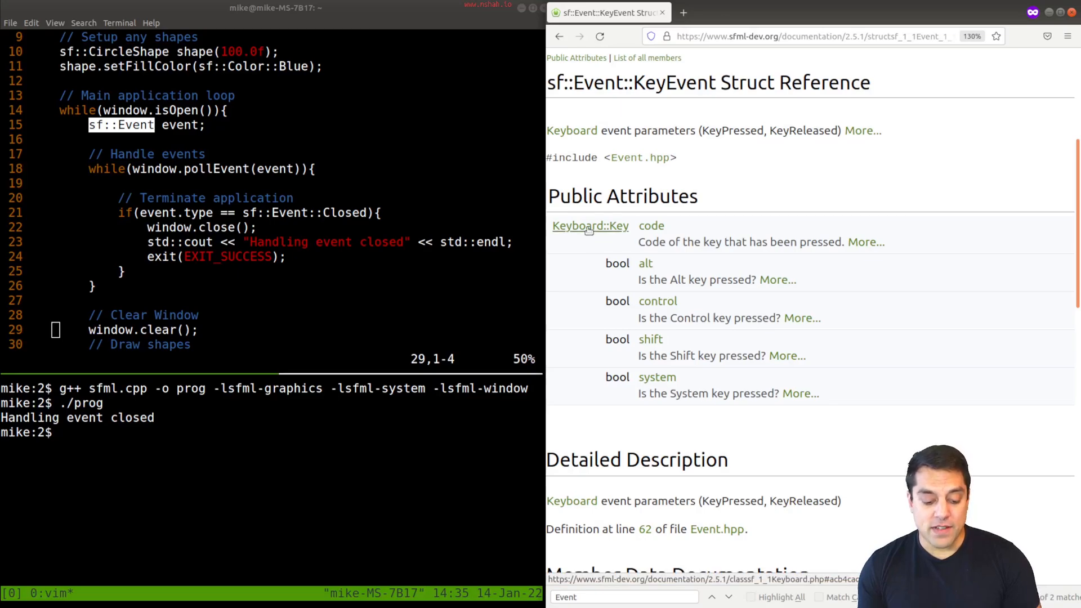
scroll(down, 3)
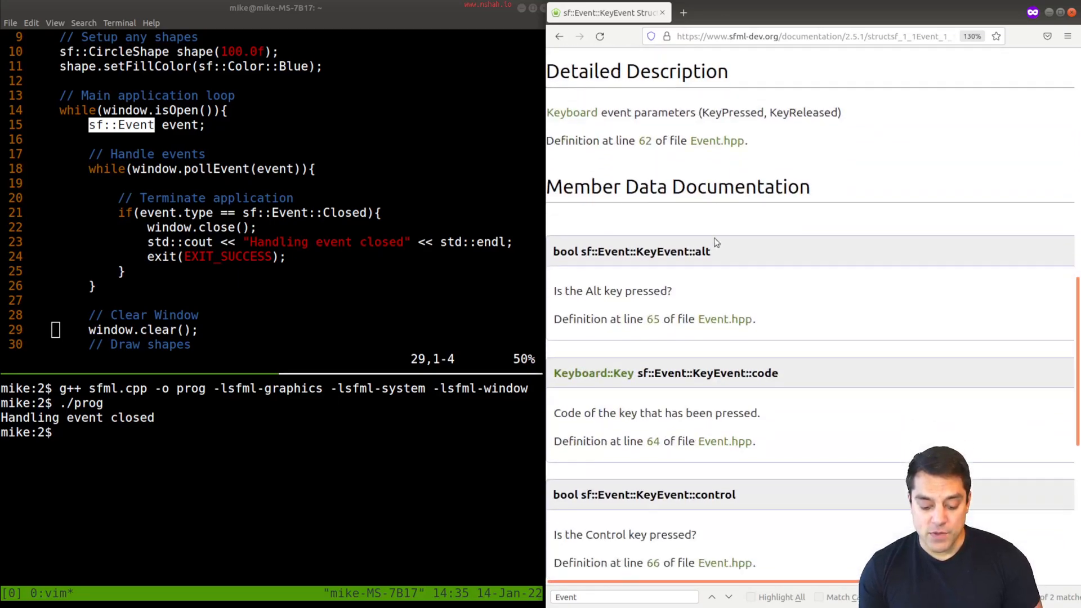
scroll(down, 3)
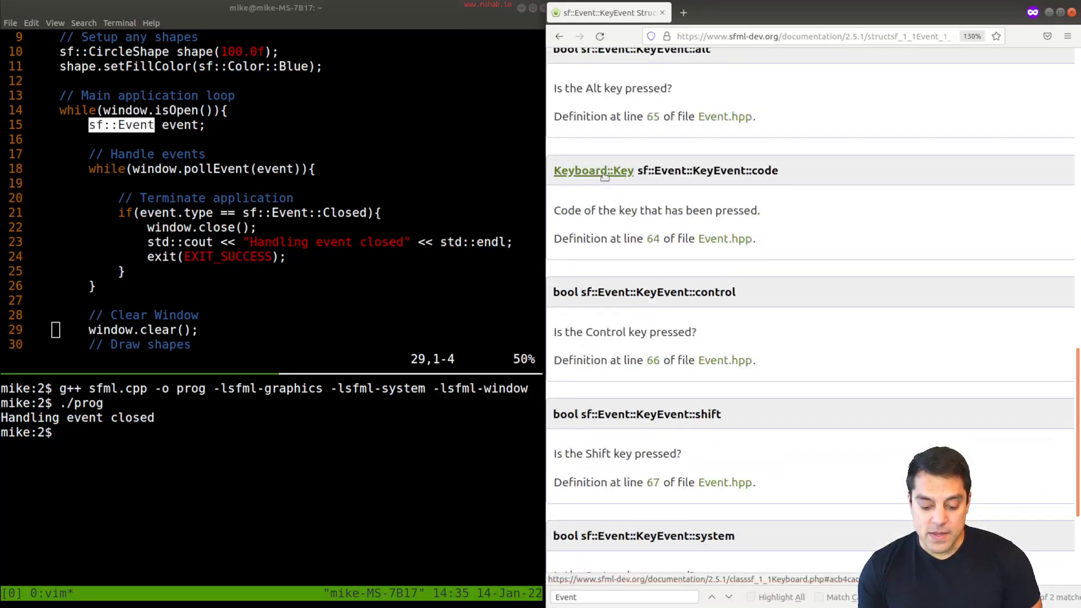
mouse_move(803, 173)
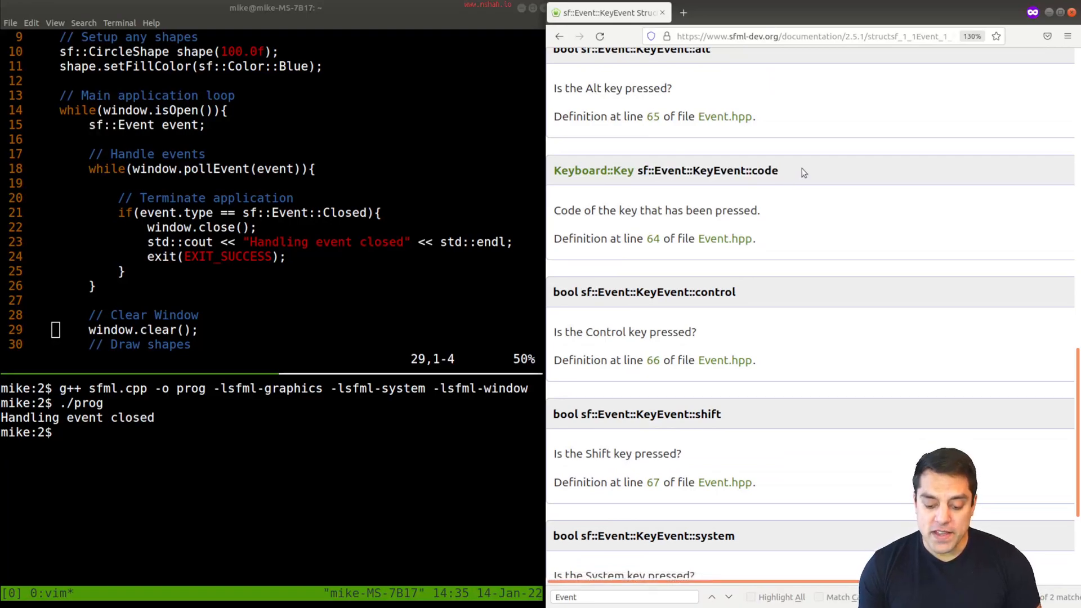
scroll(down, 3)
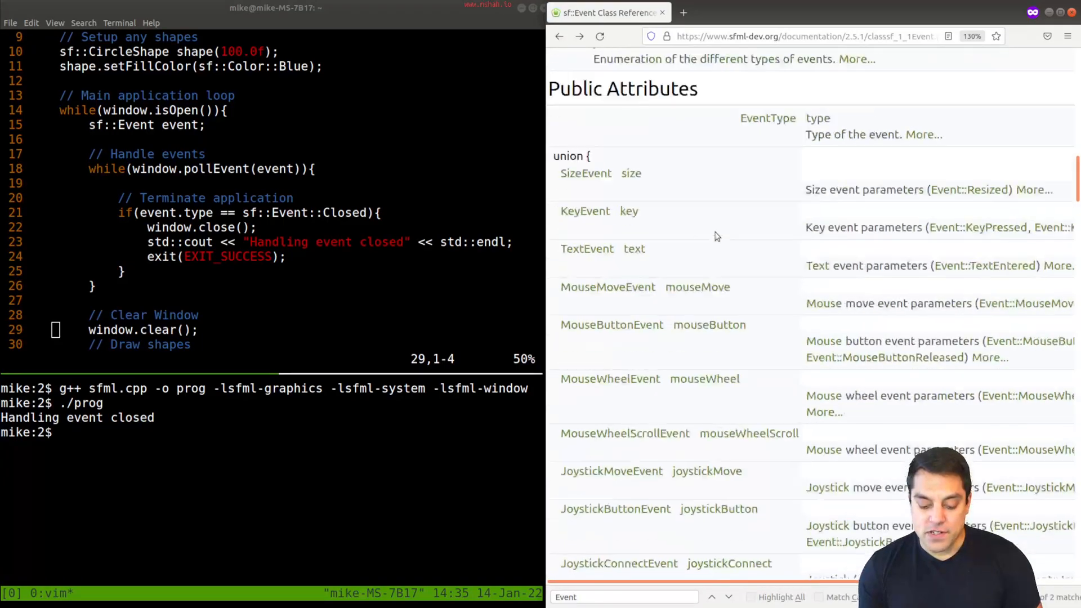
scroll(down, 3)
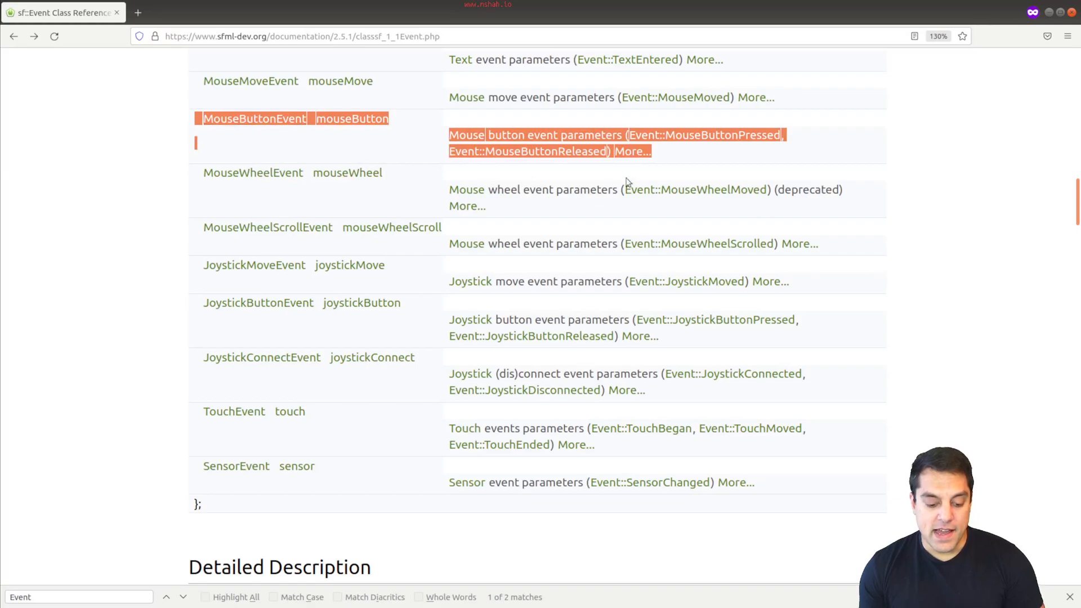
mouse_move(703, 134)
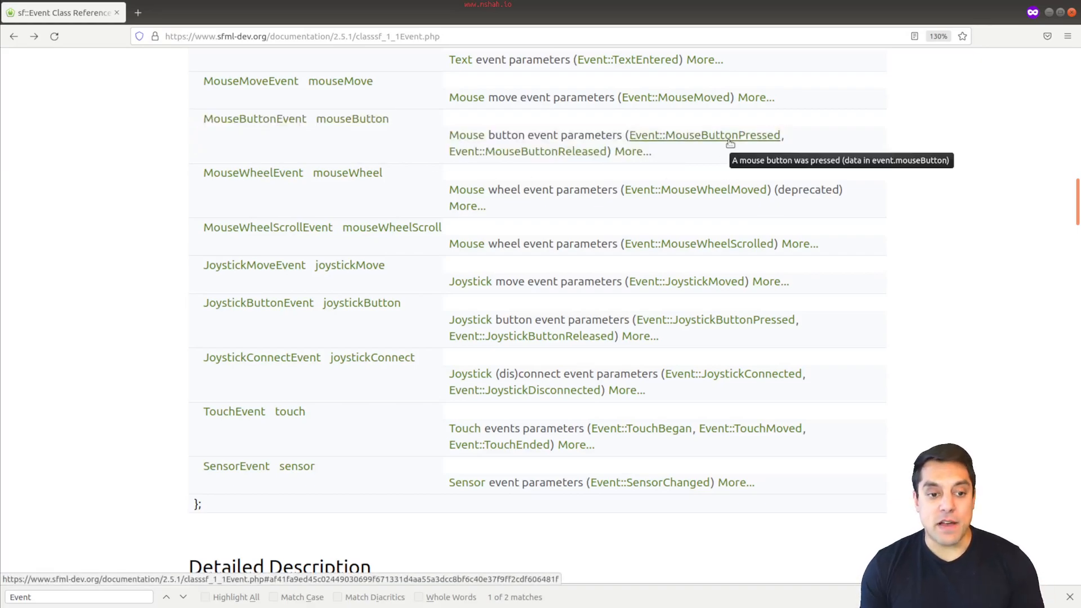
mouse_move(728, 145)
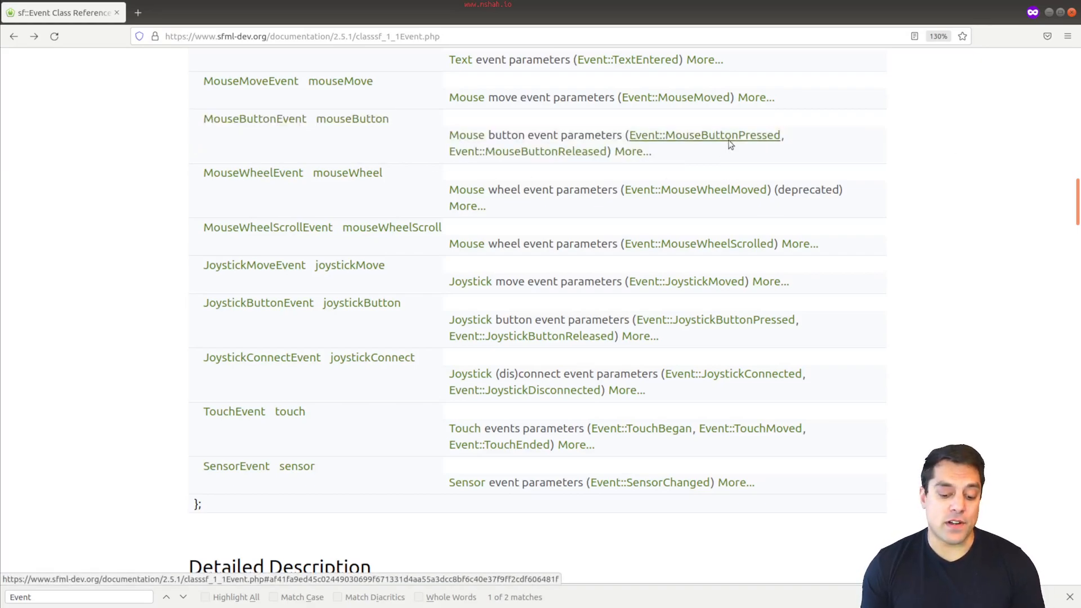
Jump from the MouseButtonEvent row to MouseButtonPressed in the EventType enum table
click(704, 135)
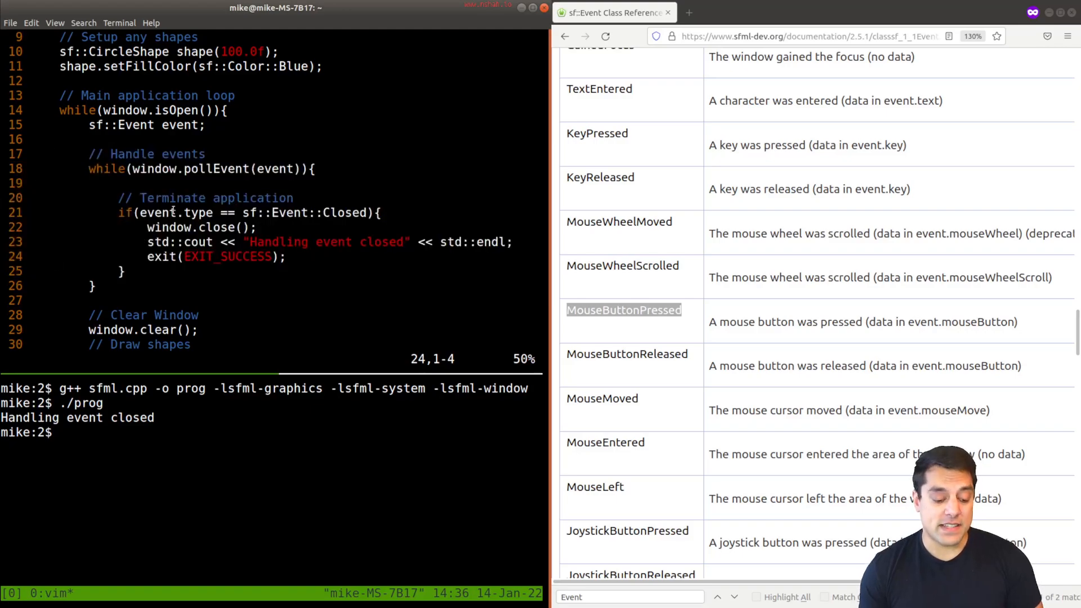
Add if(event.type == sf::Event::MouseButtonPressed) printing "Mouse button pressed" below the Closed check
text(i)
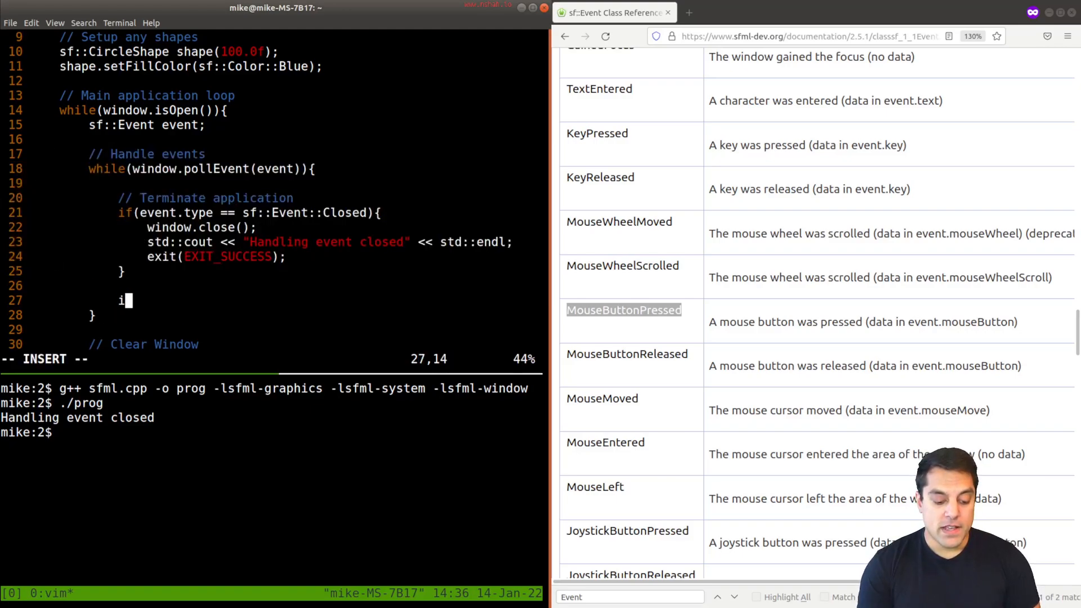
text(f(event.type == sf)
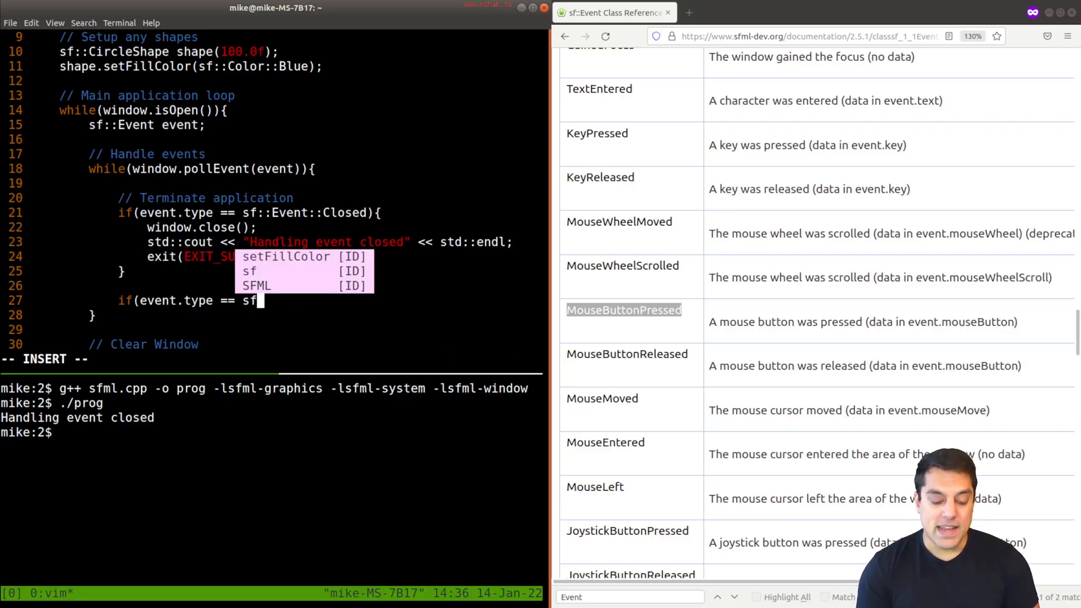
text(::)
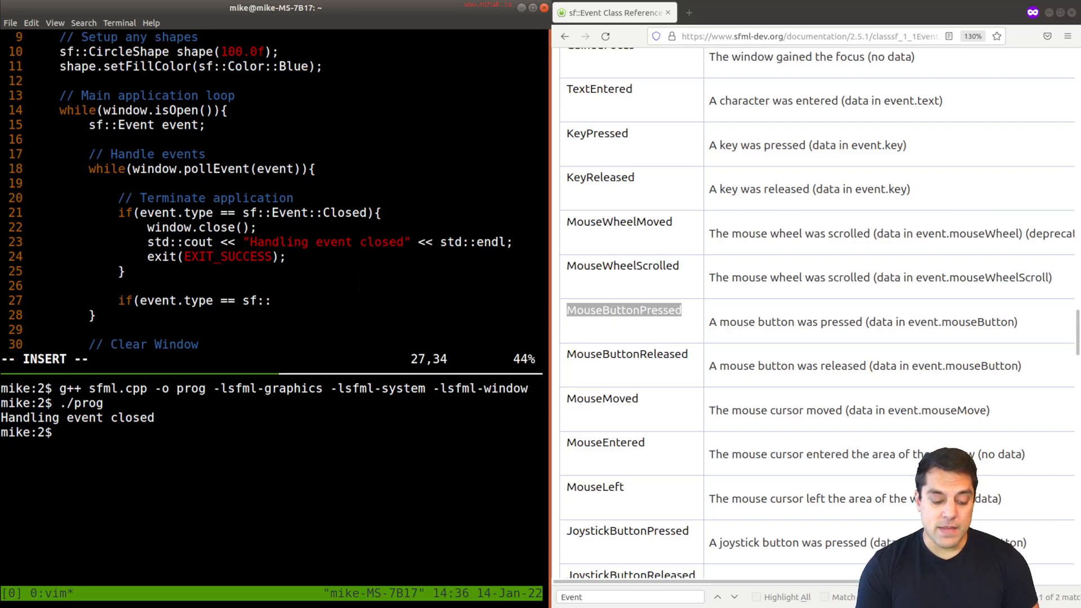
text(E)
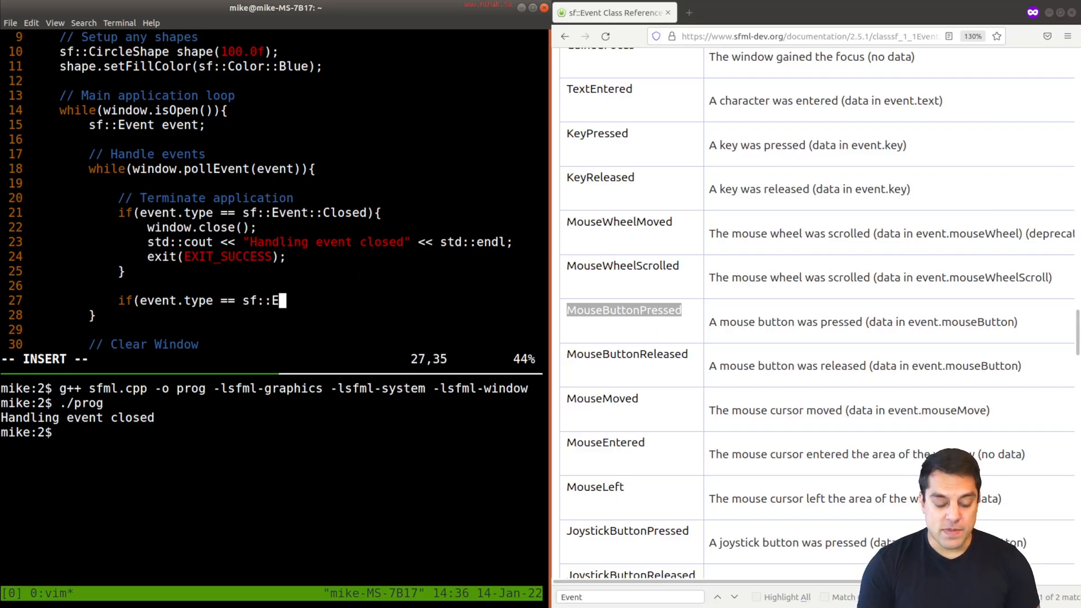
text(vent::)
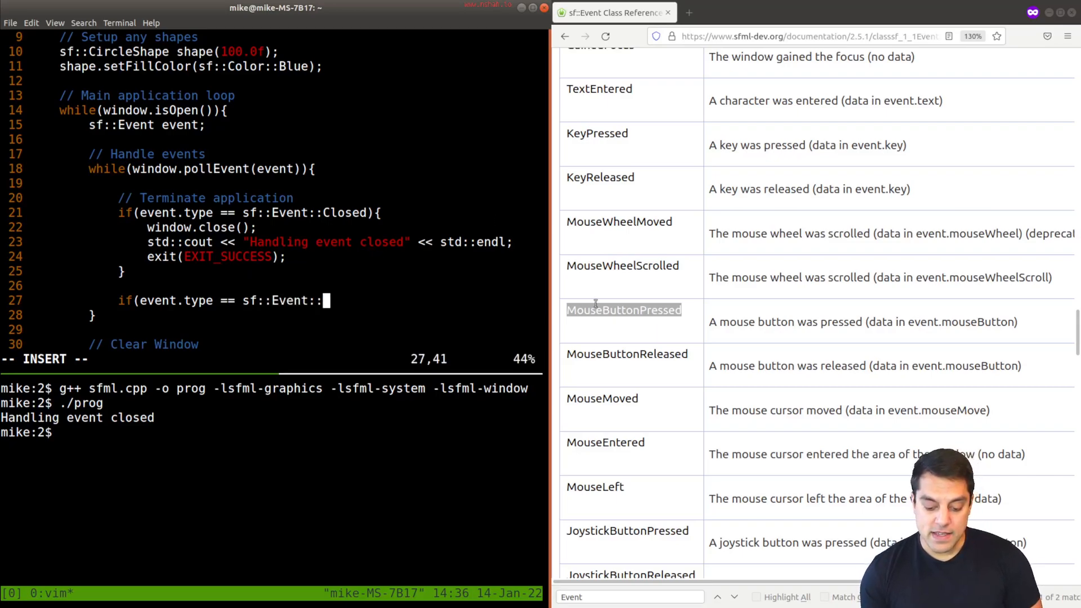
text(Mo)
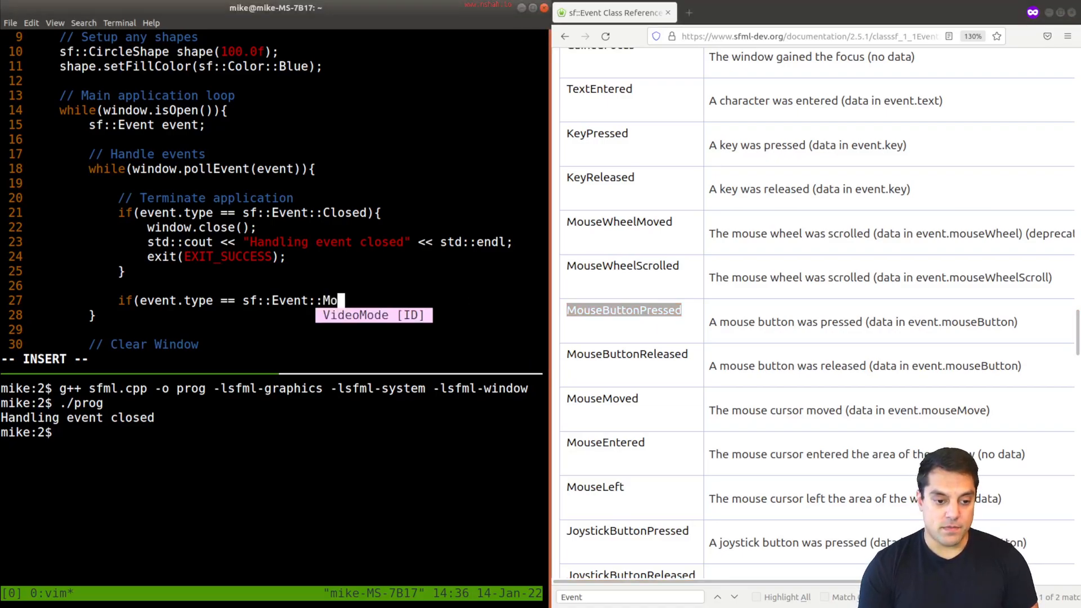
text(useButtonPres)
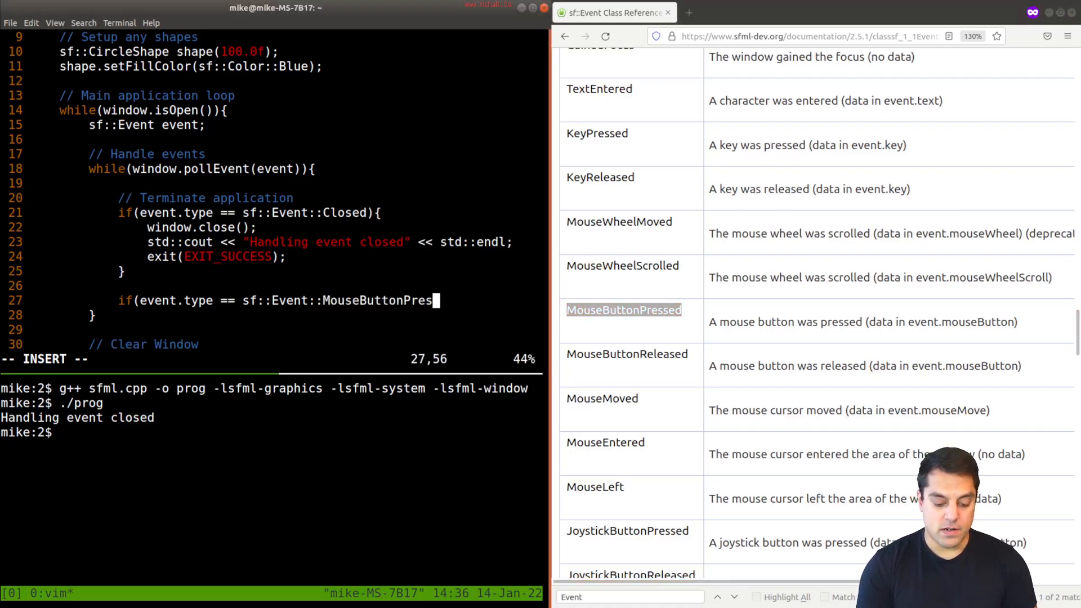
text(sed){)
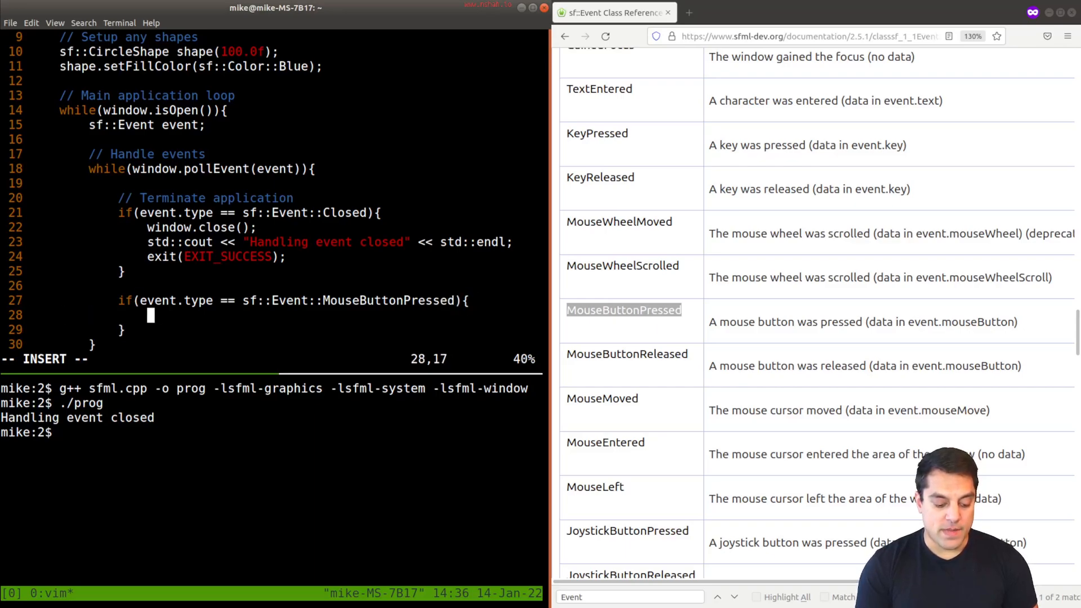
text(std::cout << "Mouse button pressed" << std::e)
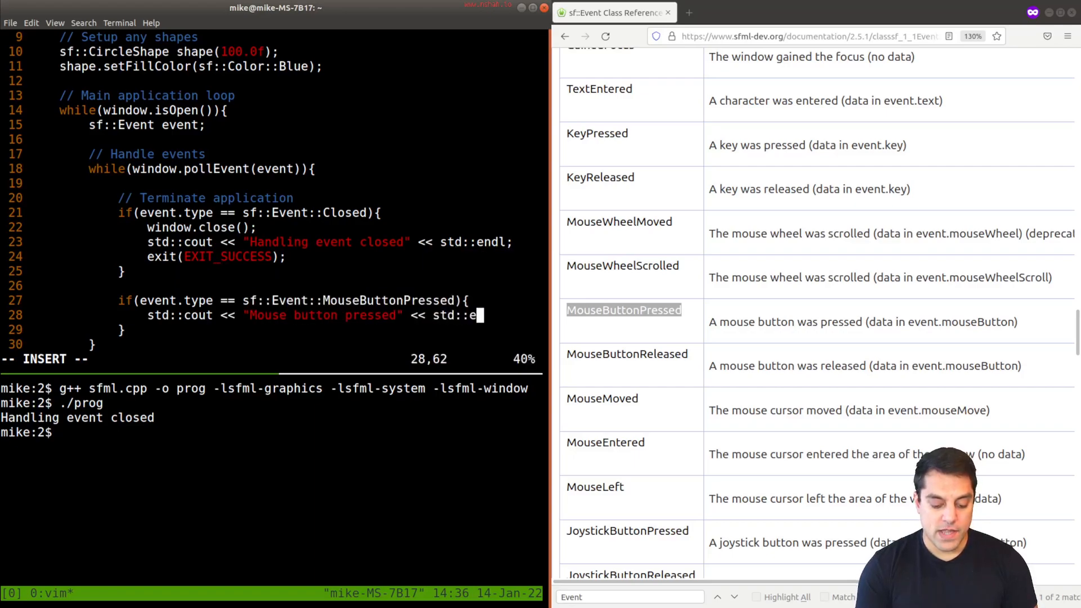
text(dd)
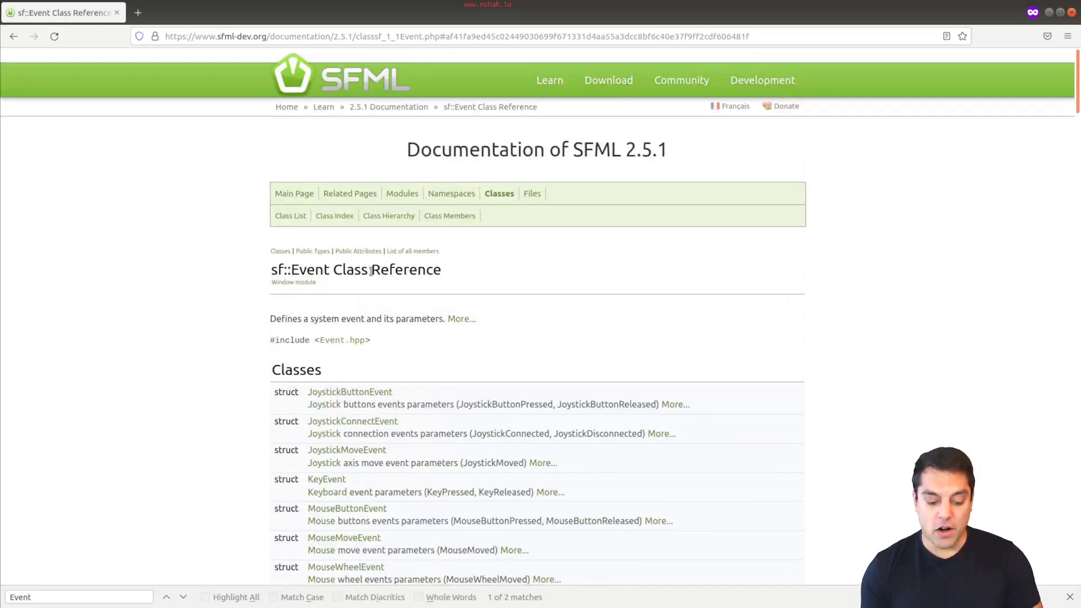
Expand the Event entry in the class list to show KeyEvent, MouseButtonEvent and the other nested structs
scroll(down, 3)
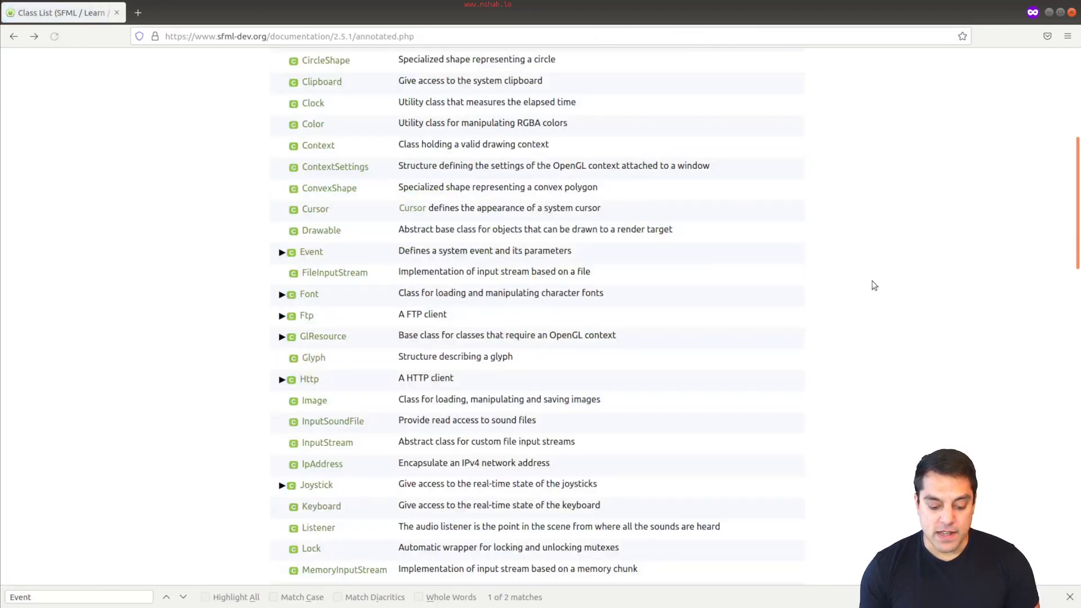
click(282, 252)
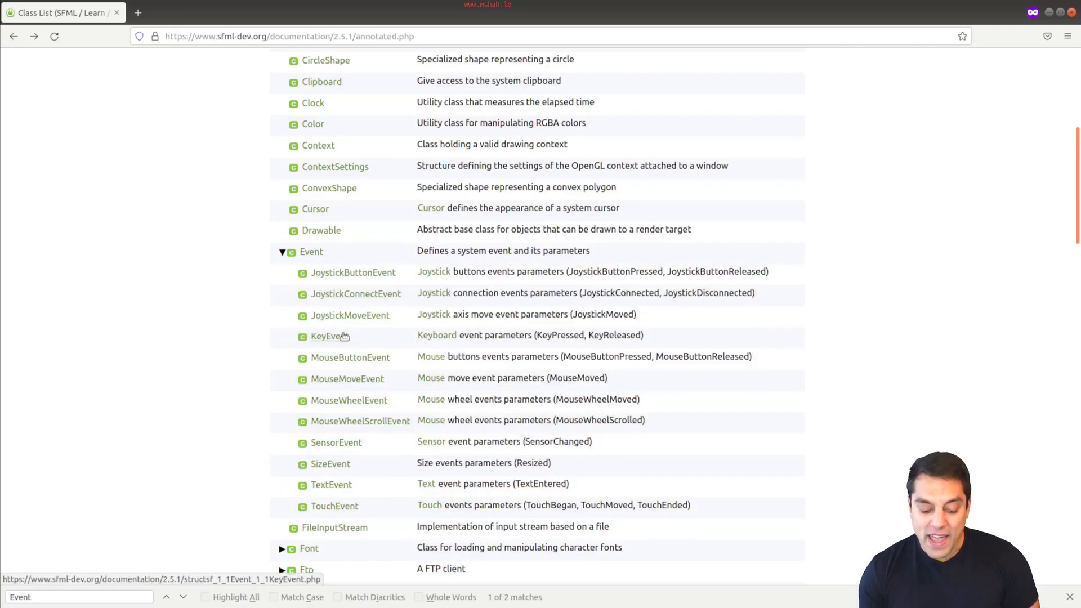
Read KeyEvent's attributes at larger zoom, then the sf::Keyboard Key enum and isKeyPressed
click(326, 336)
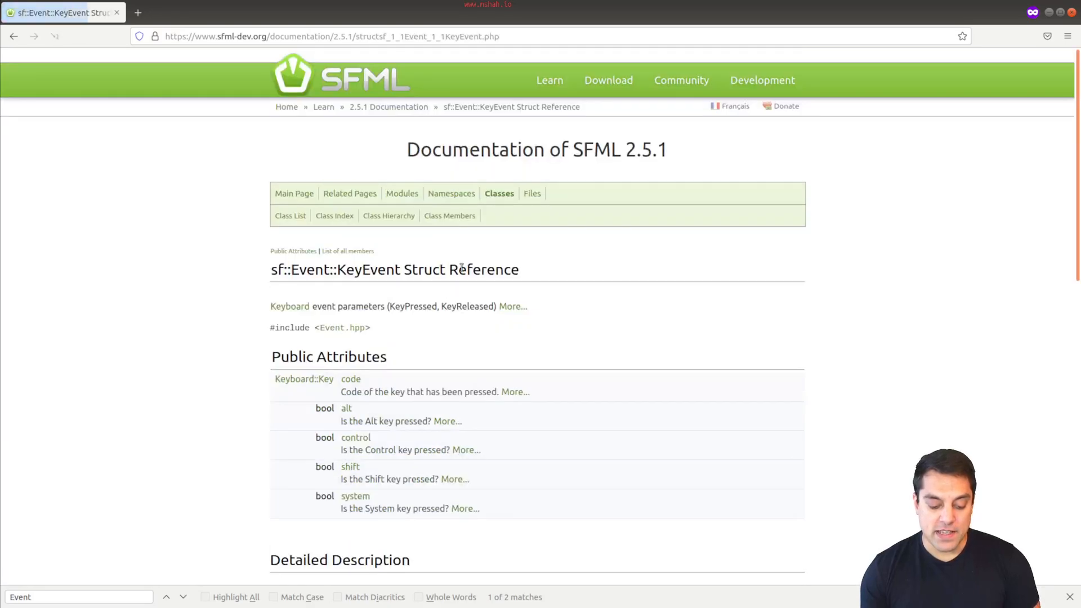
scroll(down, 3)
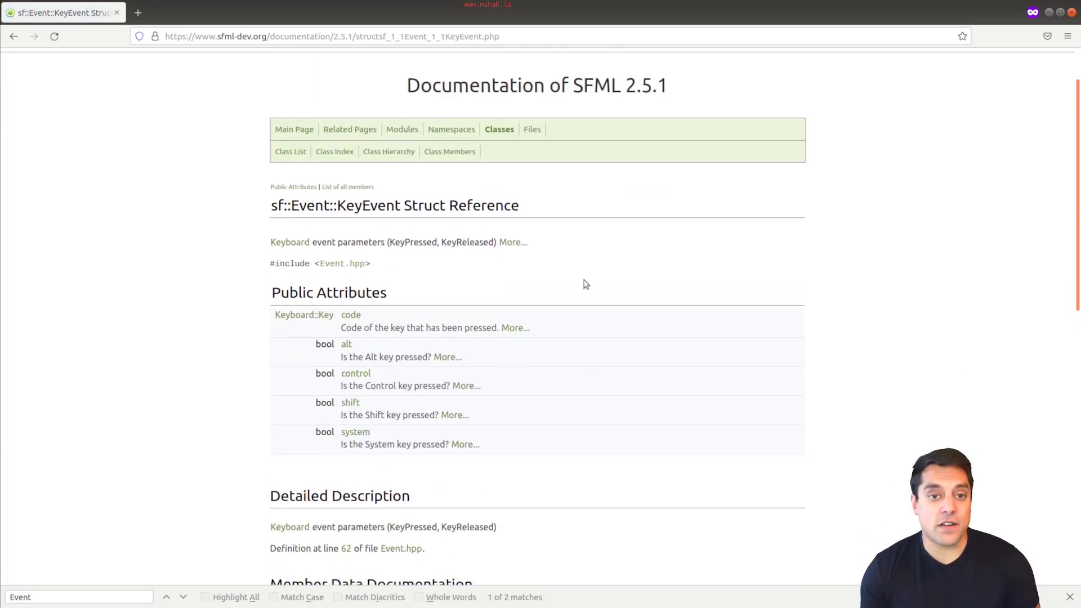
key(ctrl+plus)
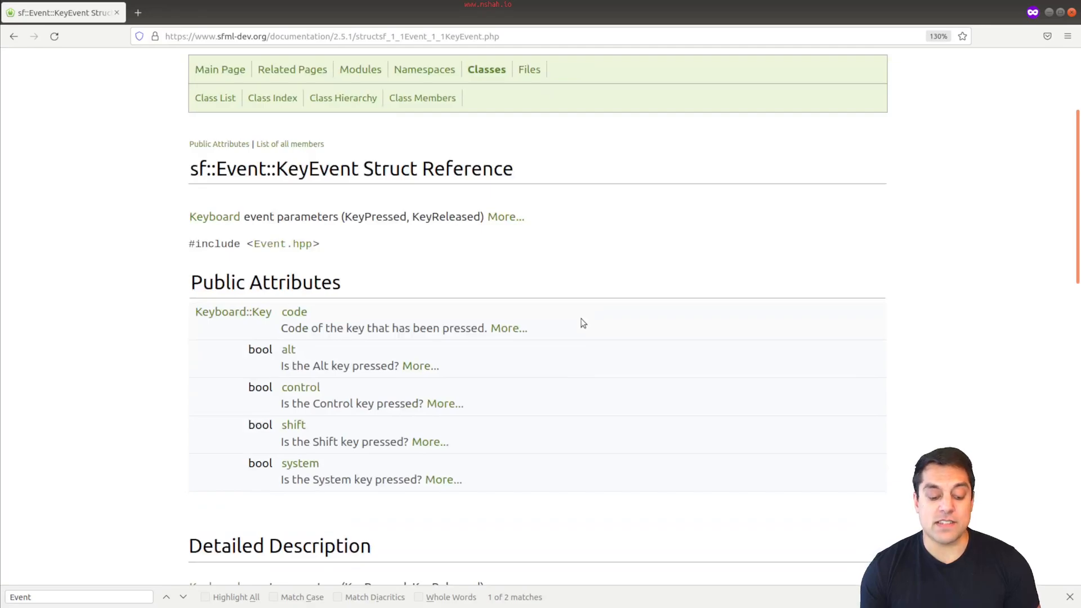
scroll(down, 3)
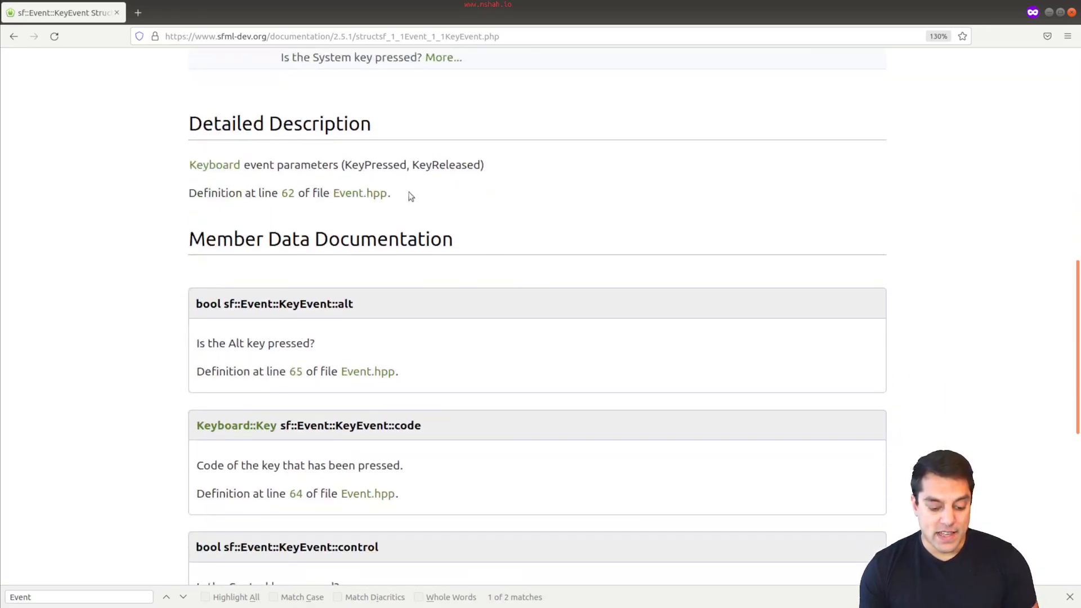
mouse_move(214, 163)
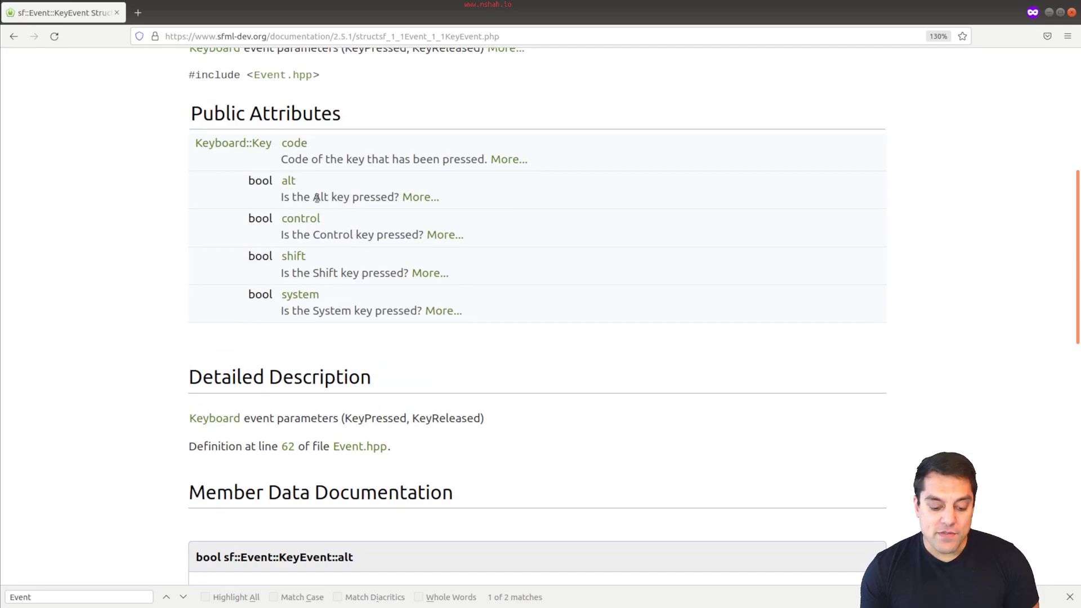
mouse_move(279, 144)
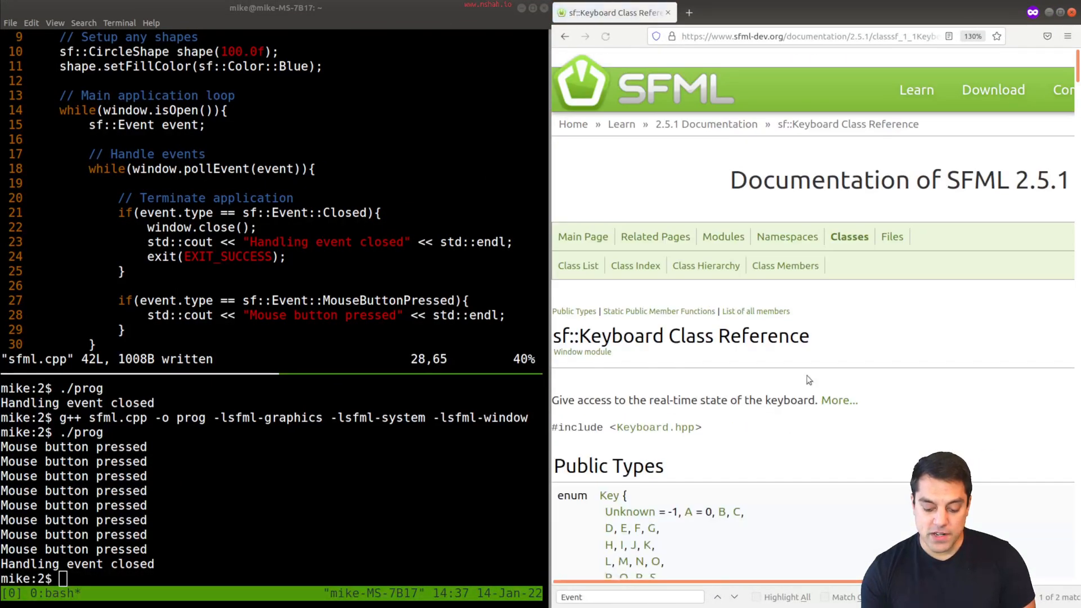
scroll(down, 3)
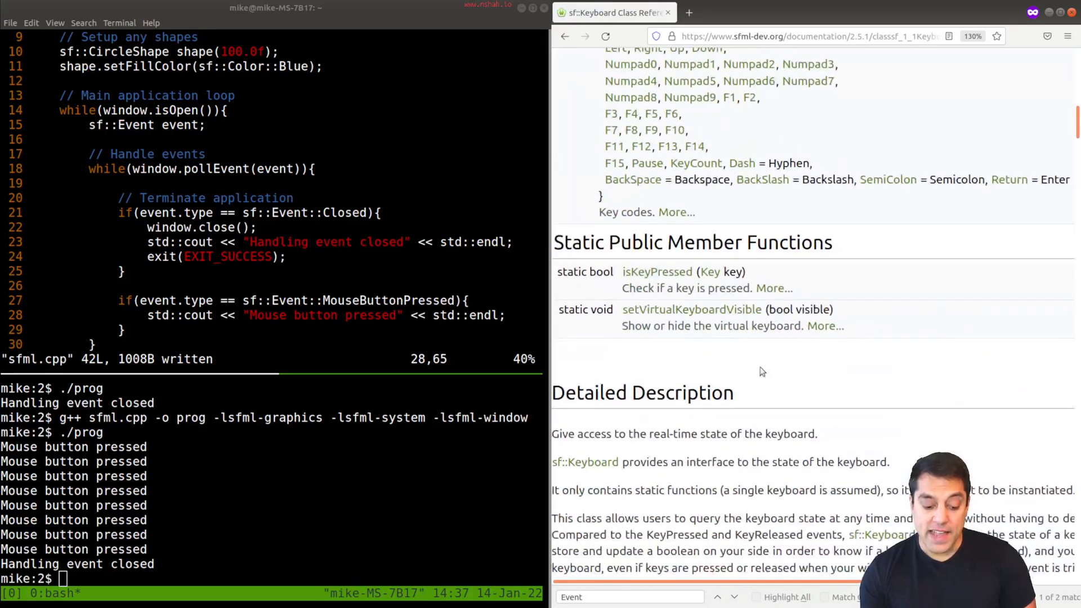
mouse_move(897, 227)
text(if(event.type ==)
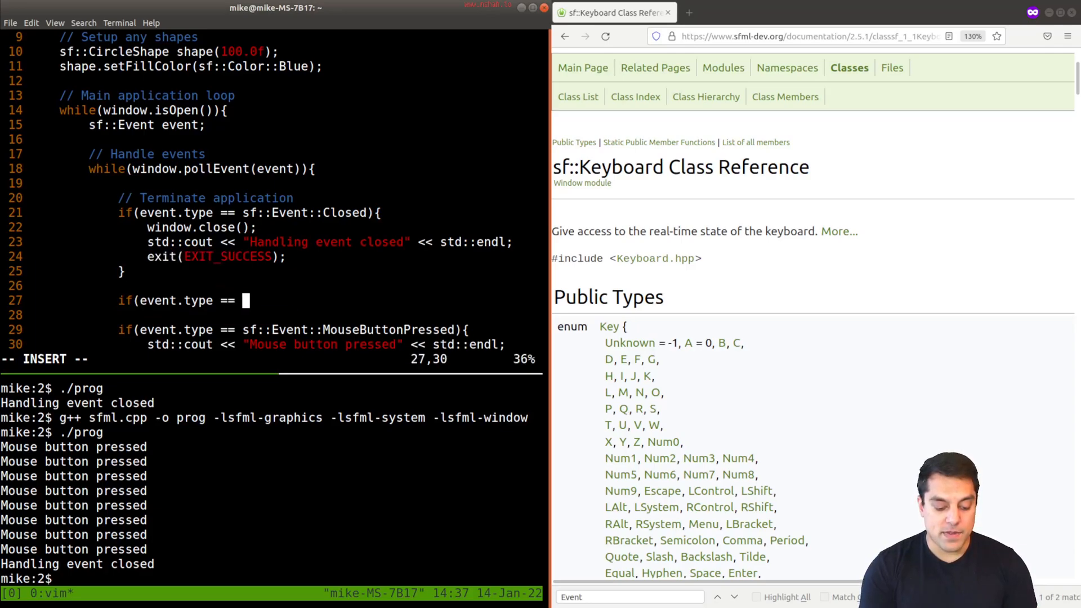
Add if(event.type == sf::Event::KeyReleased) printing "A key was pressed" above the mouse check
text(sf::Event::)
click(630, 596)
text(K)
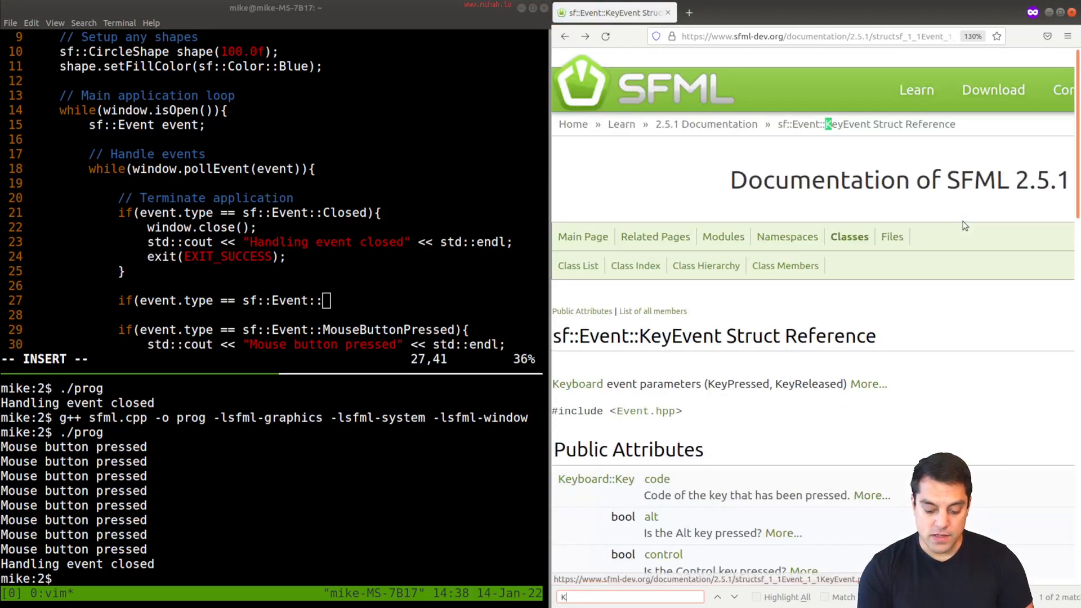
text(eyPressed)
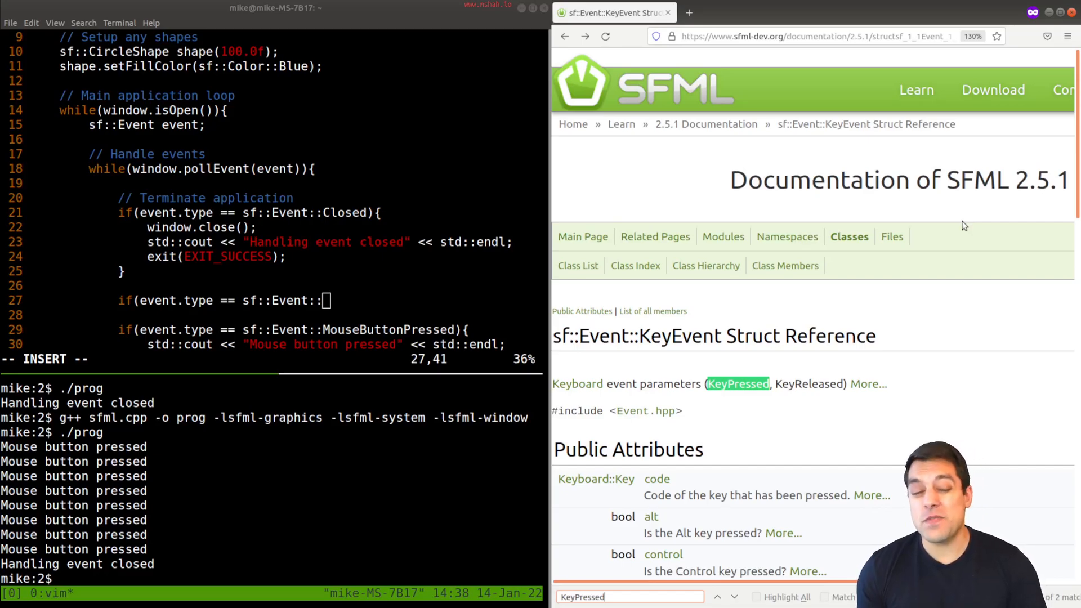
mouse_move(706, 344)
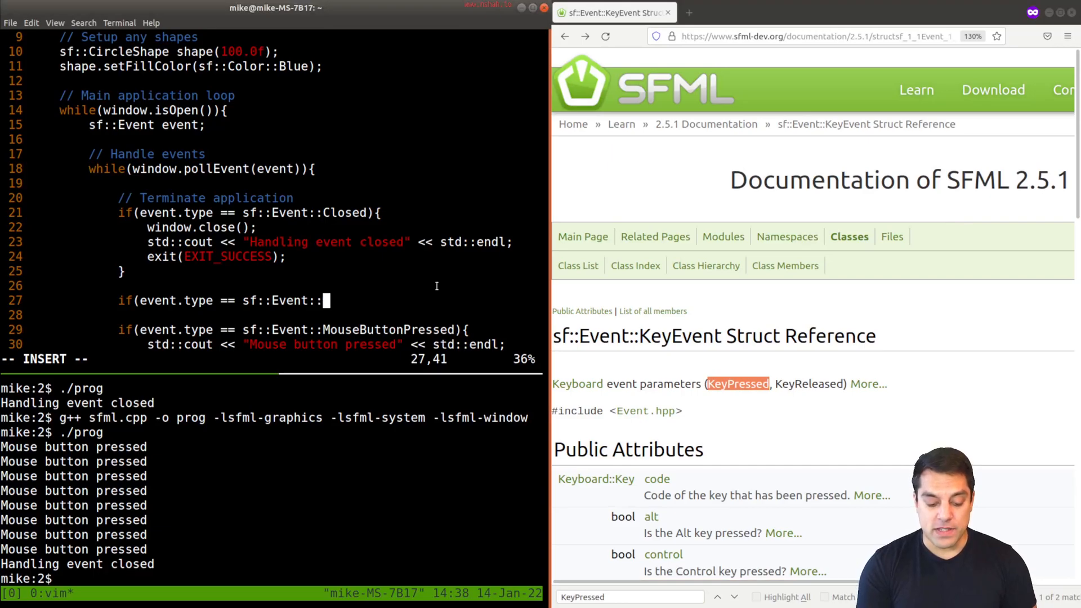
text(KeyR)
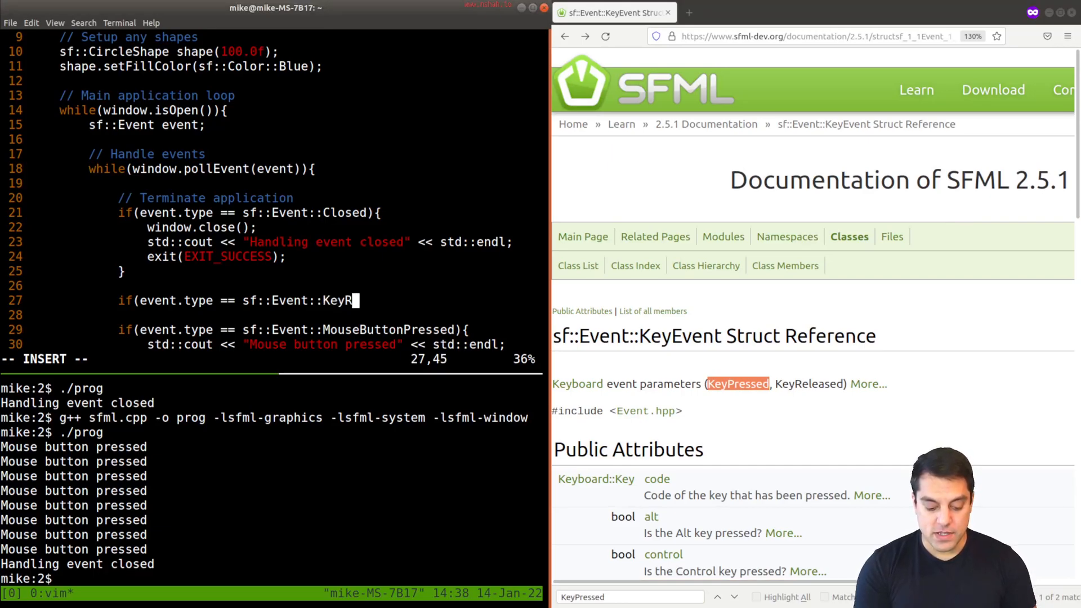
text(eleased))
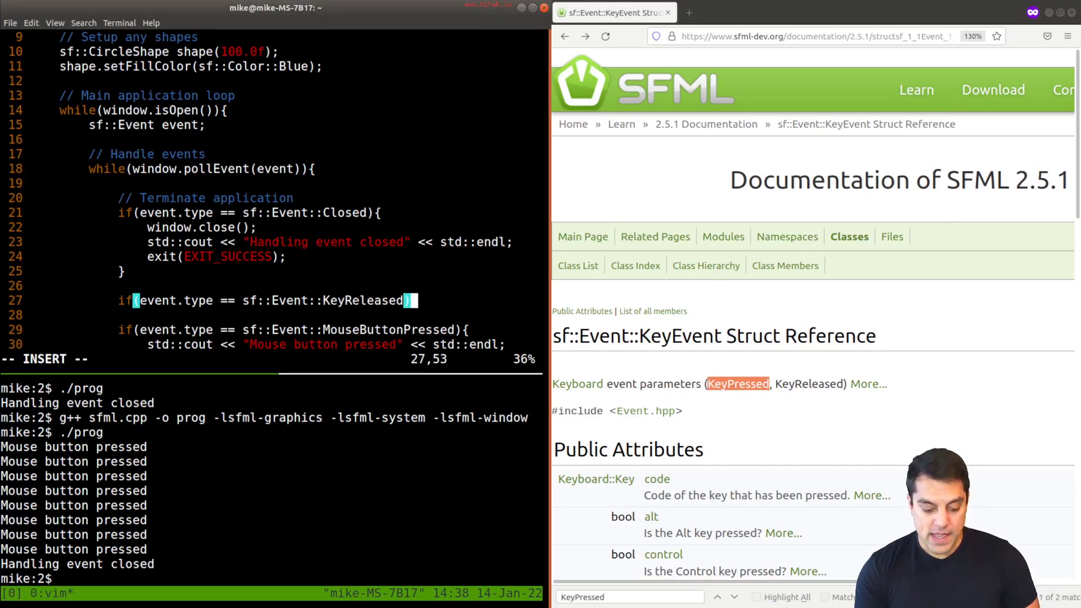
text({)
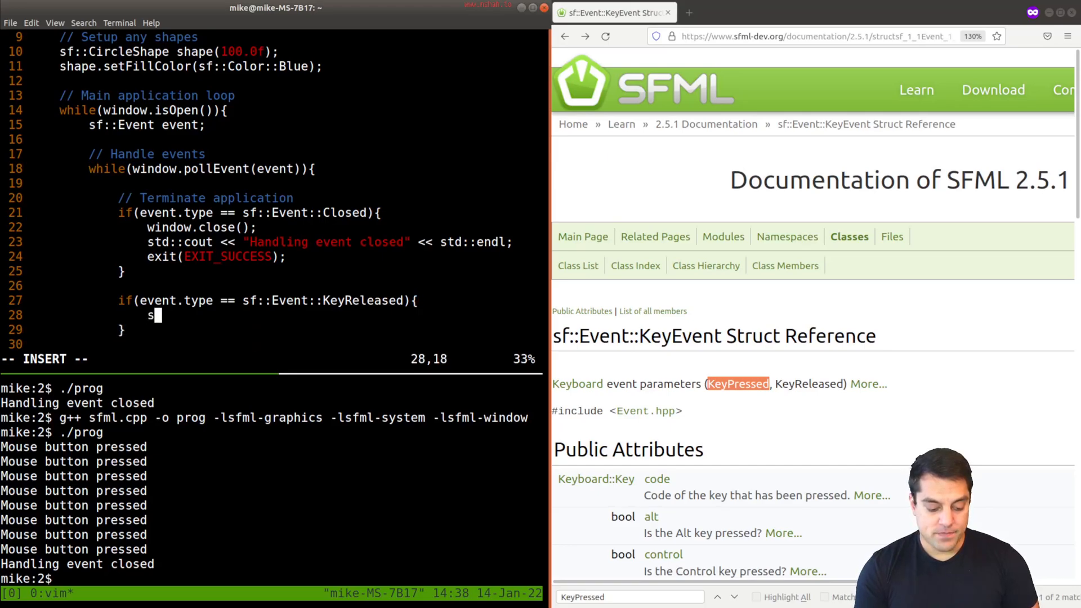
text(td::cout << "A key was)
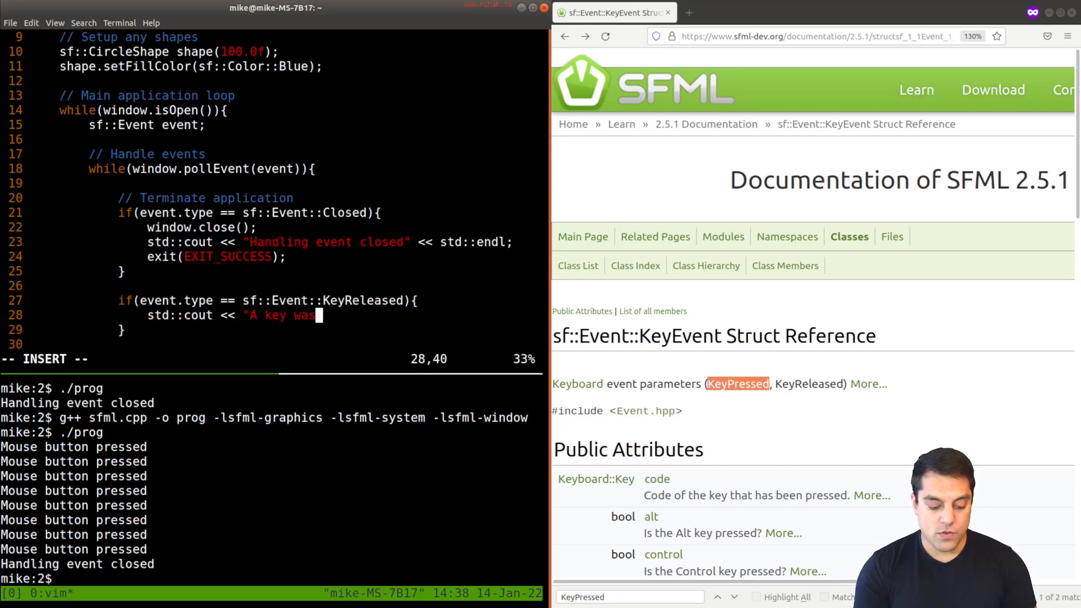
text(pressed" << std::endl;)
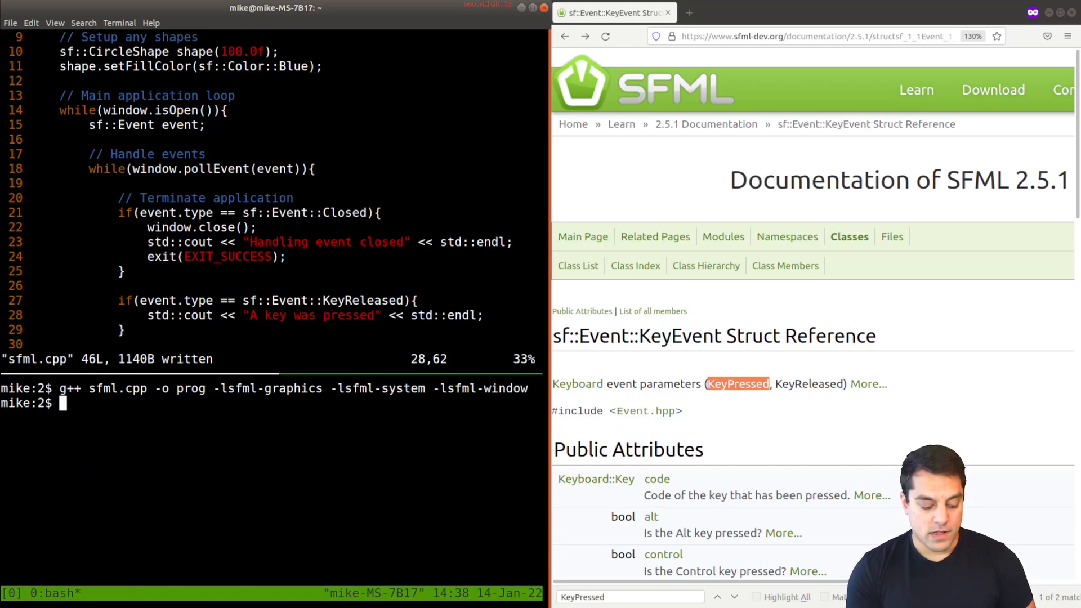
Rebuild with g++ sfml.cpp -o prog and run ./prog so each released key prints a message
text(./prog)
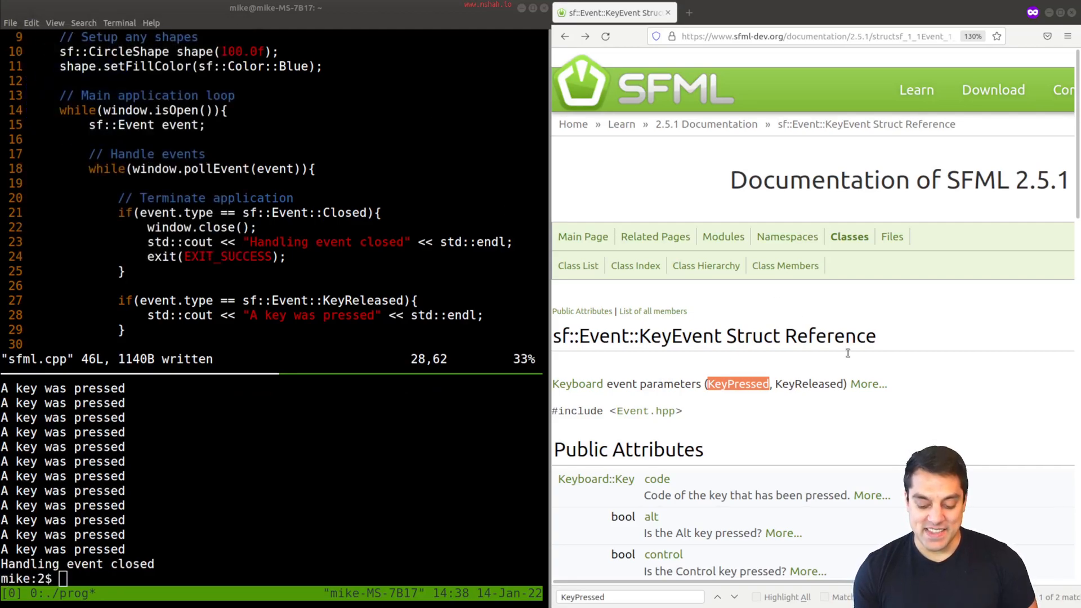
Bring up the Event.hpp source listing and locate the KeyEvent struct's Keyboard::Key code member
scroll(down, 3)
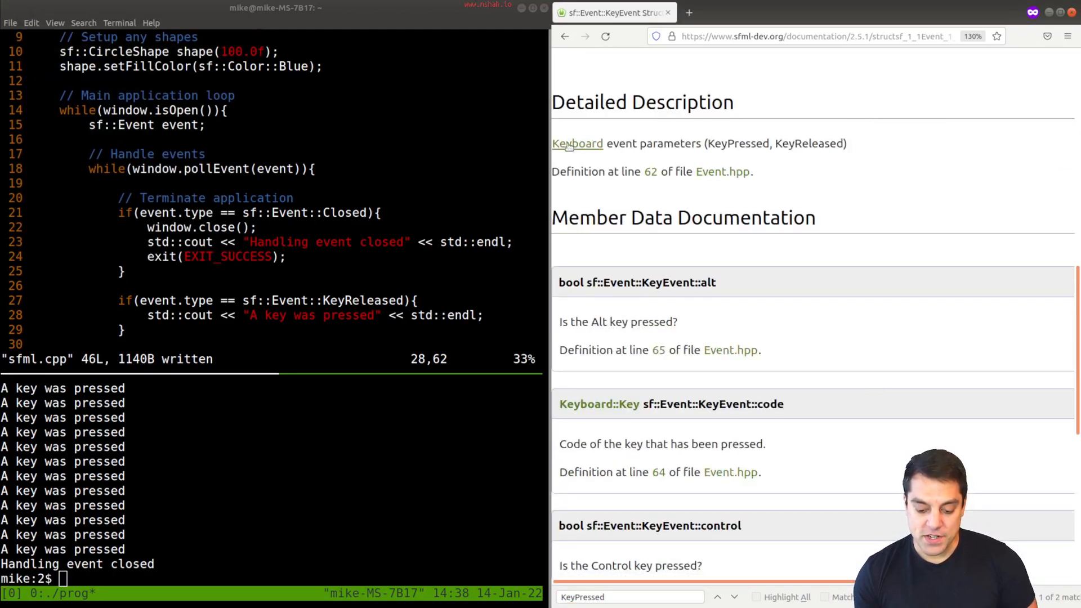
click(578, 143)
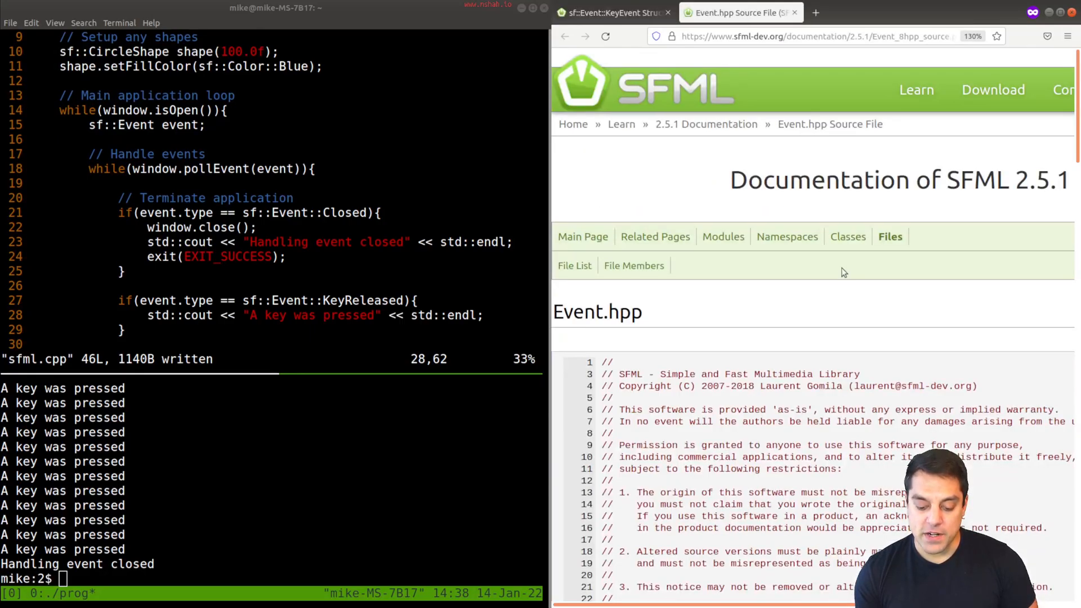
scroll(down, 3)
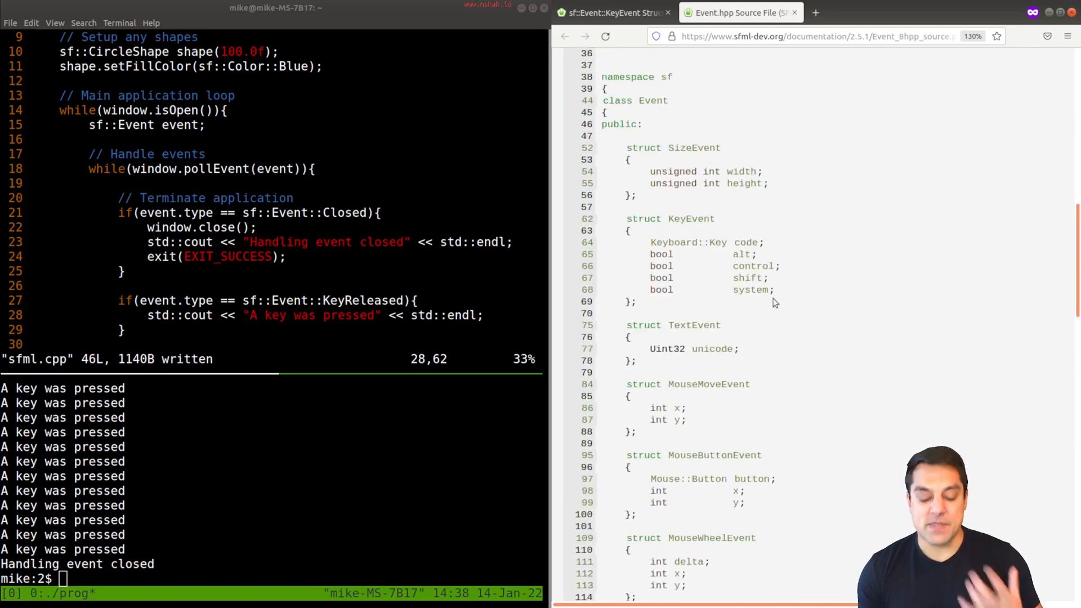
mouse_move(885, 231)
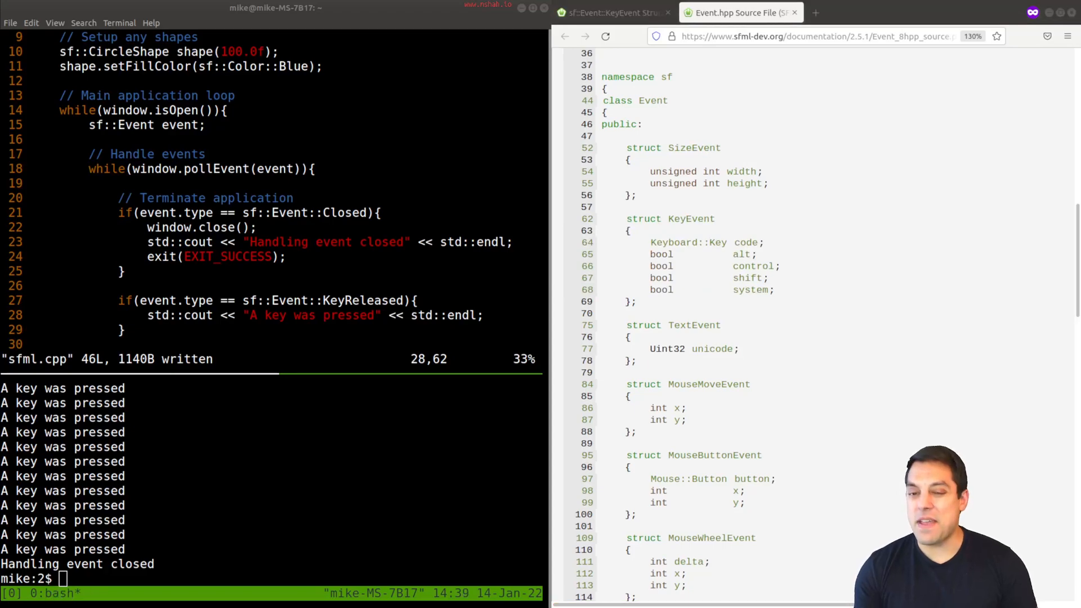
mouse_move(793, 267)
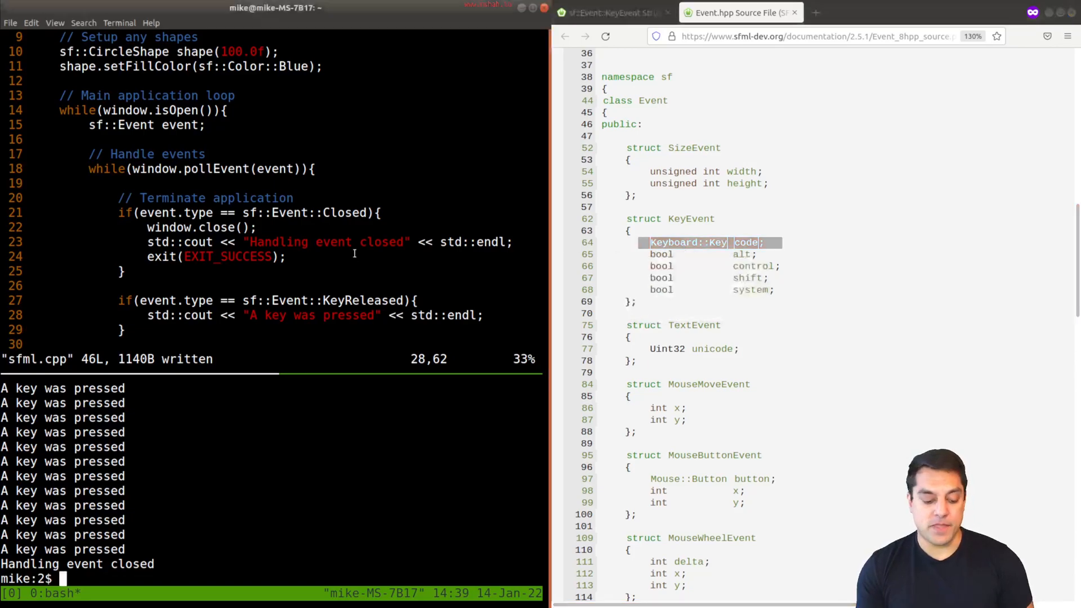
Start a nested line in the key-release block referencing event.key.code
key(i)
text(if(event.)
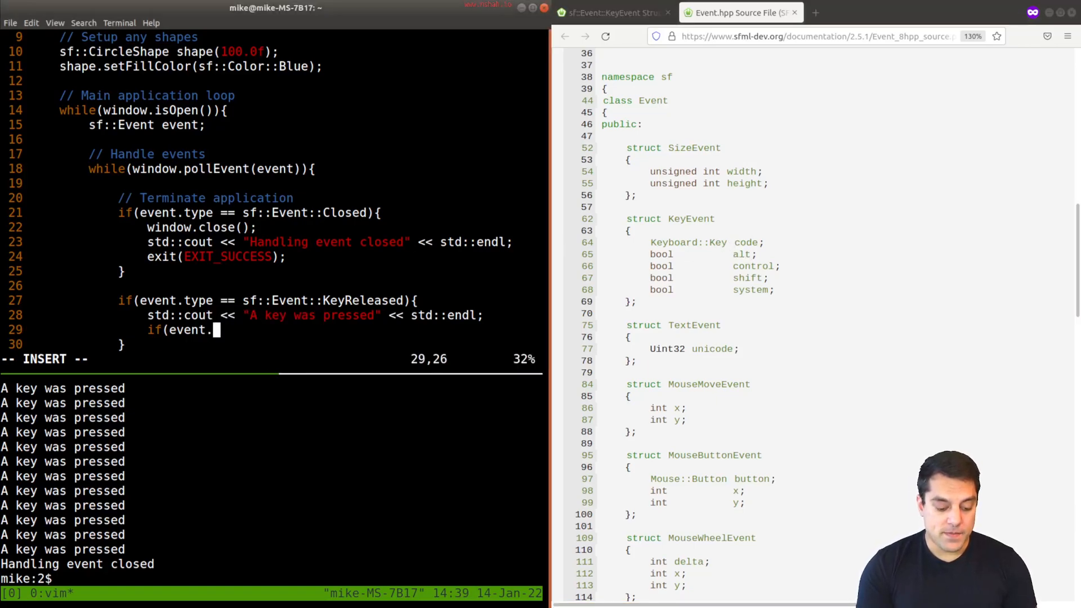
text(key,)
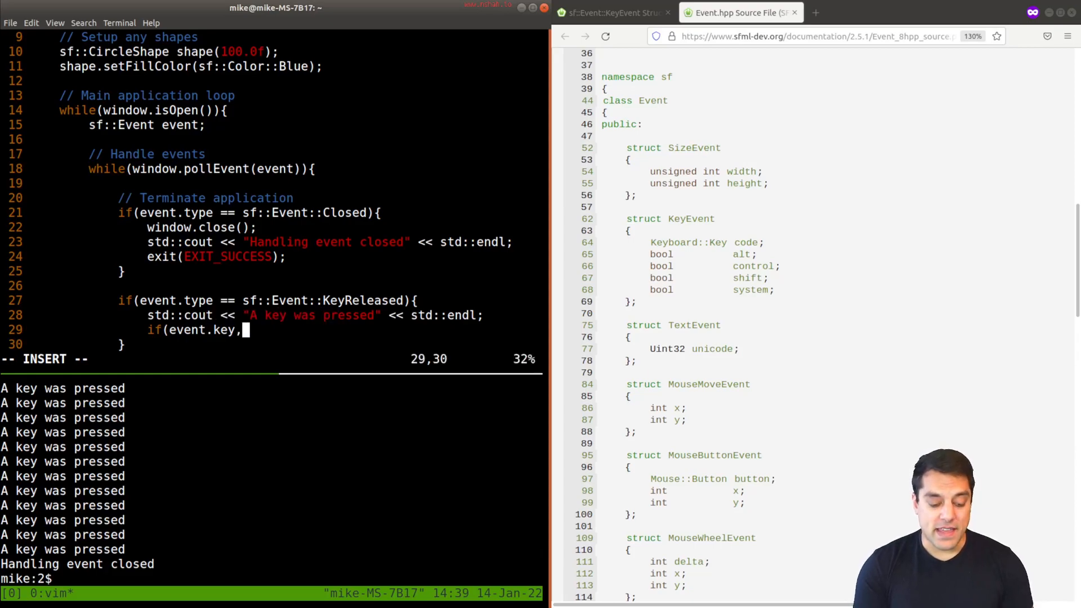
text(/)
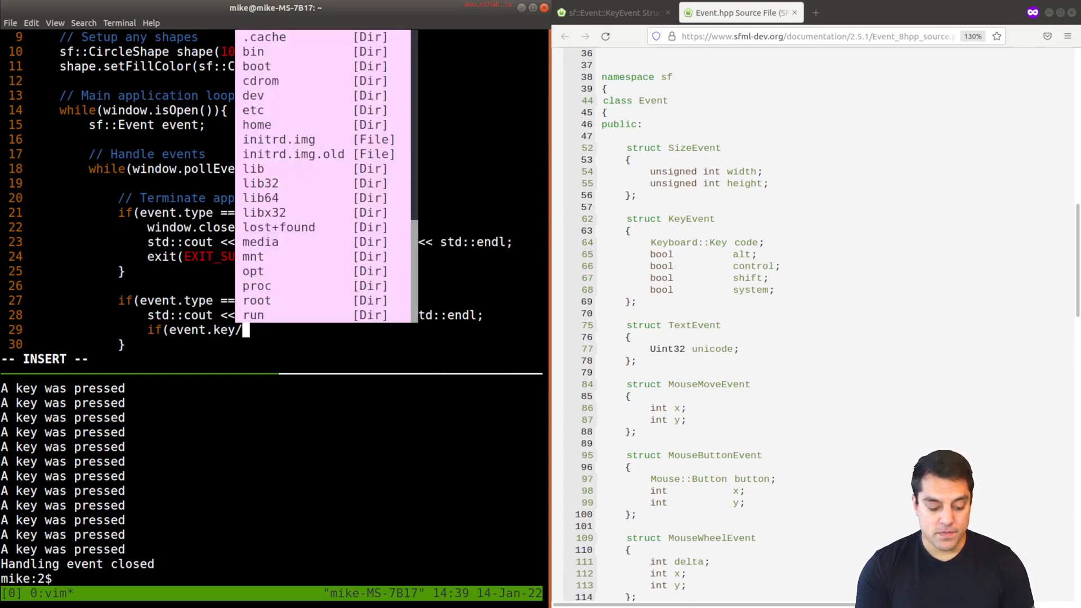
text(code)
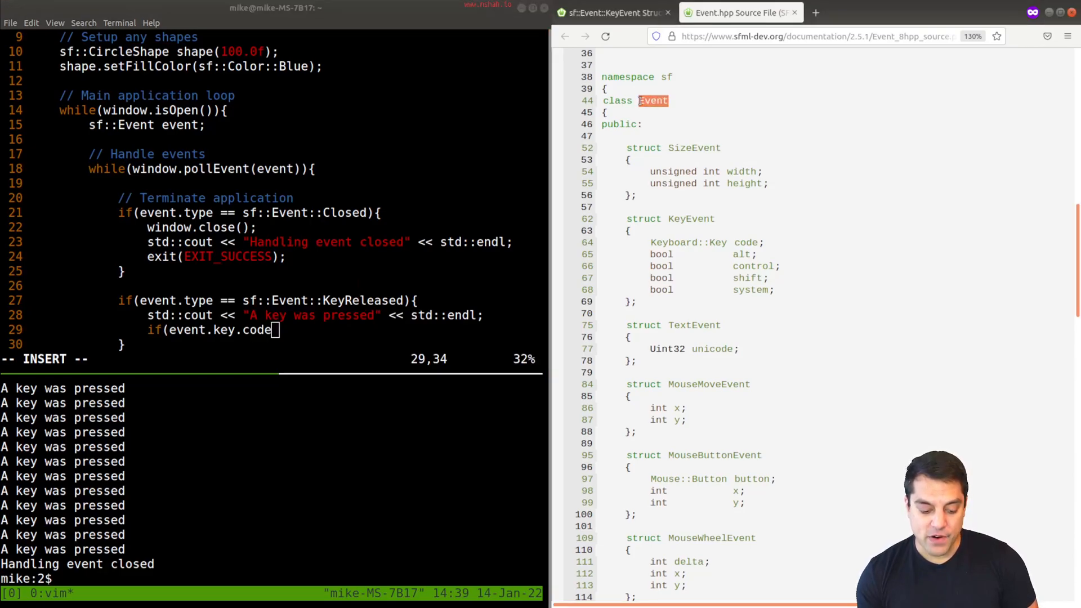
Check the Event union in Firefox, picking out the KeyEvent entry and its key member name
scroll(down, 3)
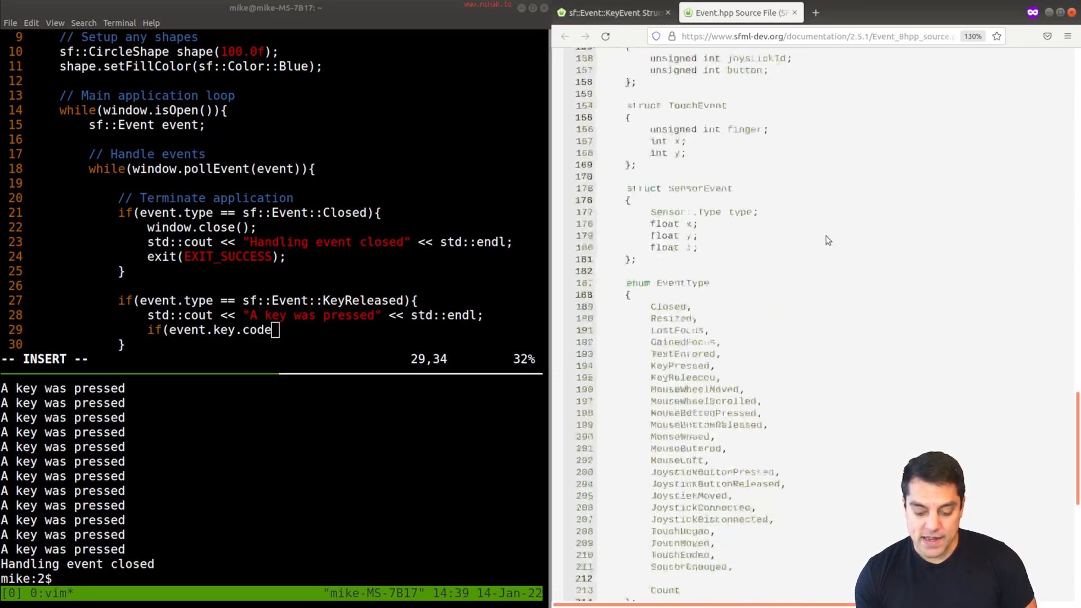
scroll(down, 3)
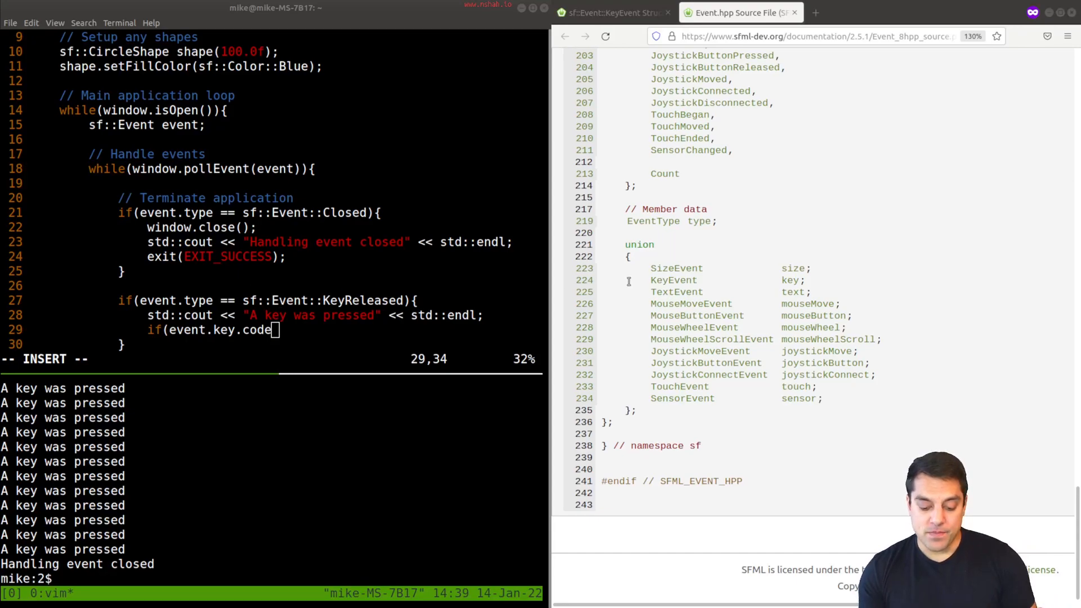
double_click(673, 280)
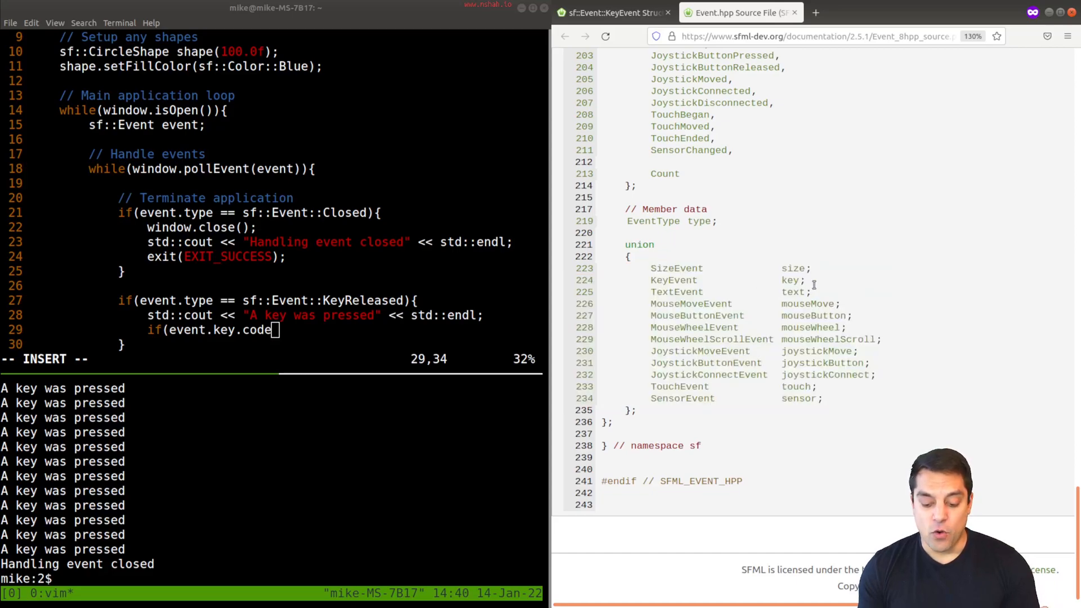
double_click(796, 292)
text( ==)
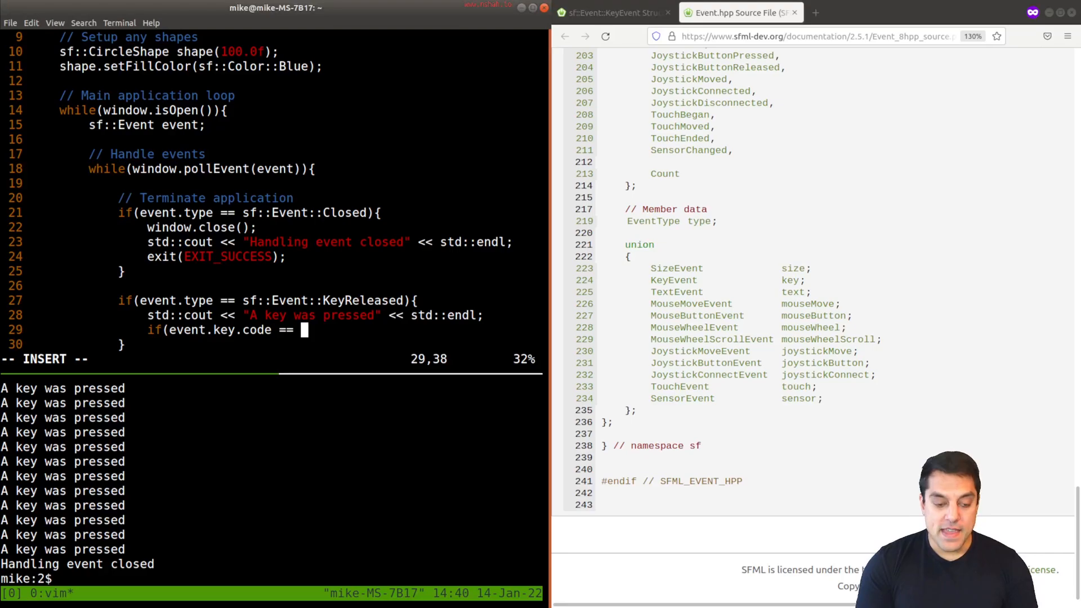
Extend the condition with sf::Keyboard and bring up the sf::Keyboard reference
text(sf::)
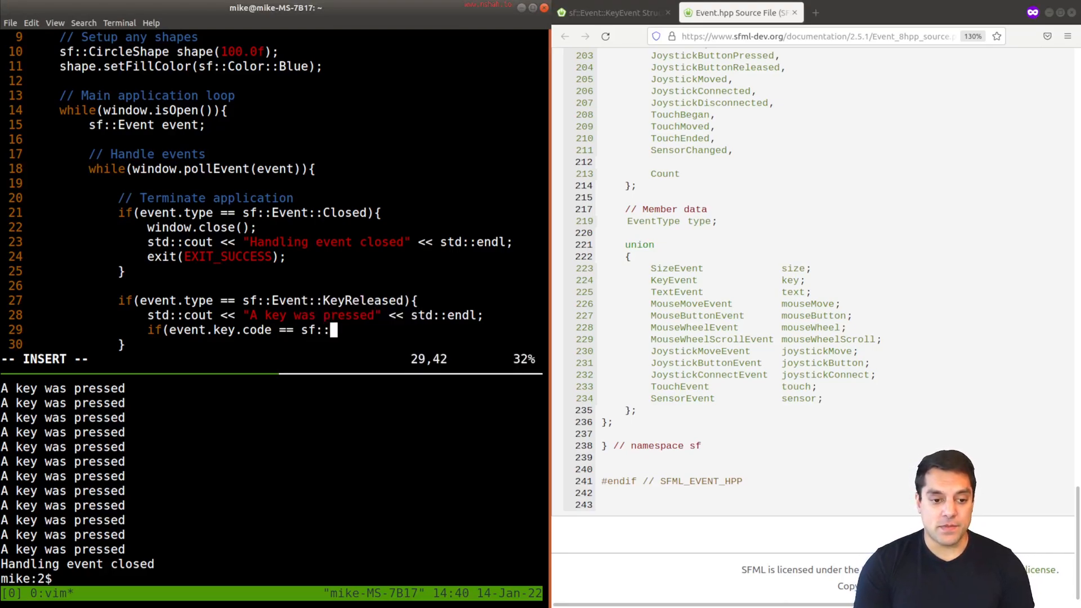
text(Keyboard)
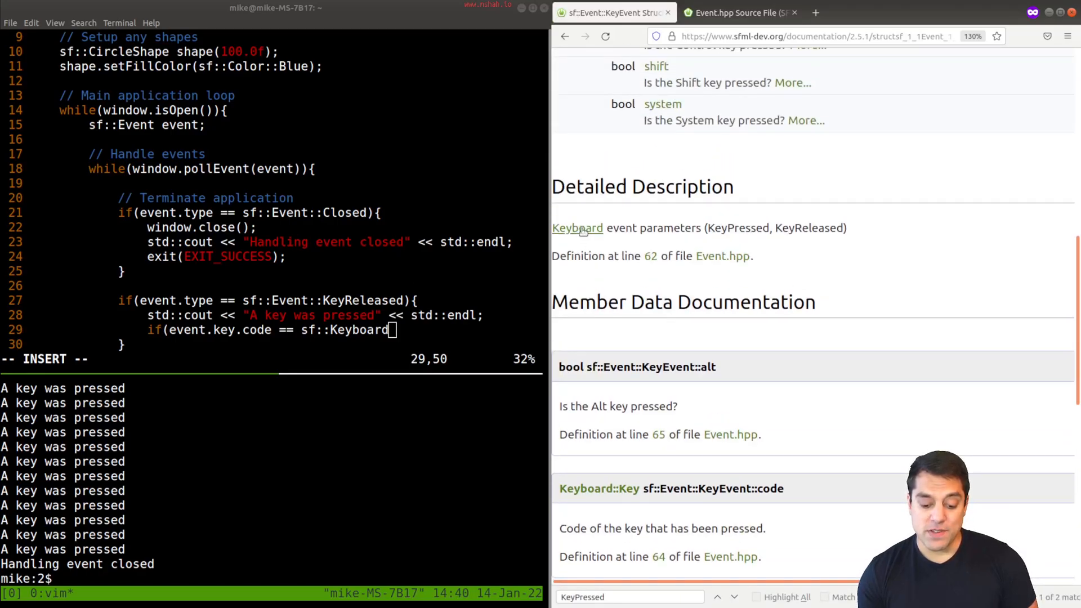
scroll(up, 3)
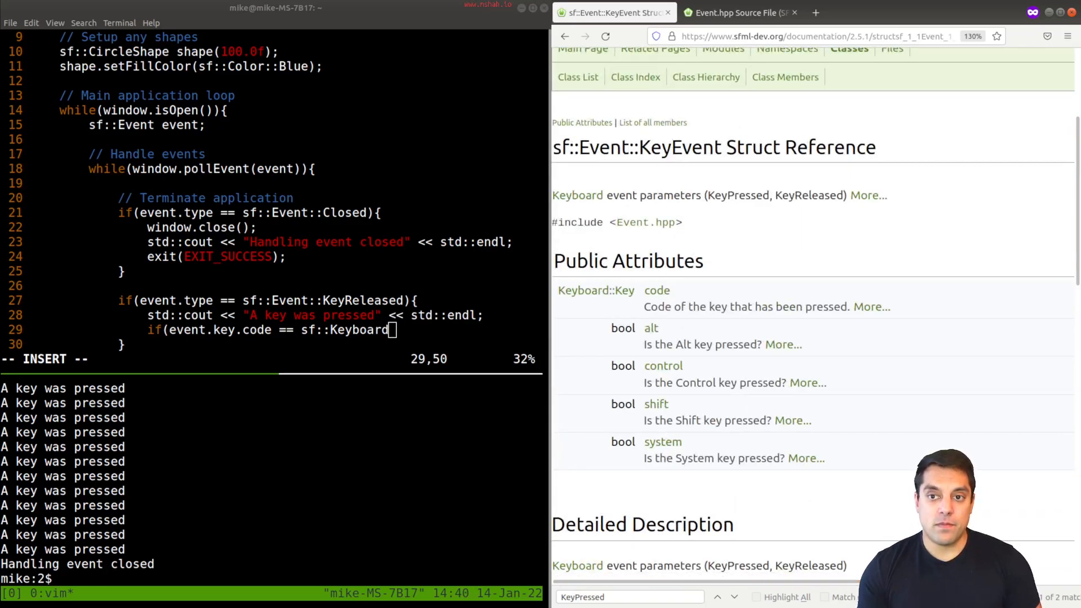
scroll(down, 3)
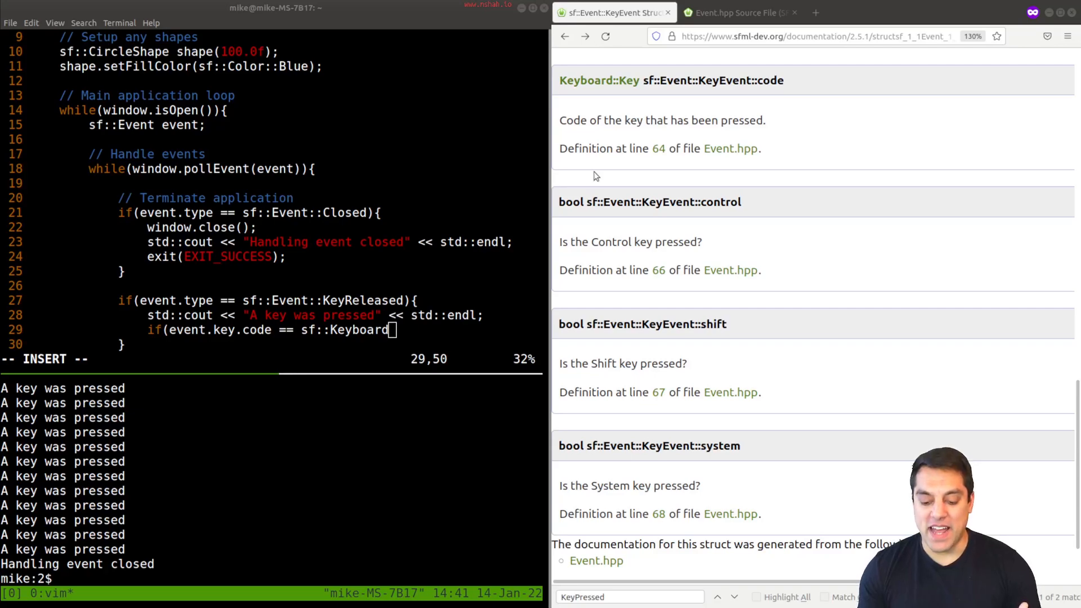
mouse_move(731, 148)
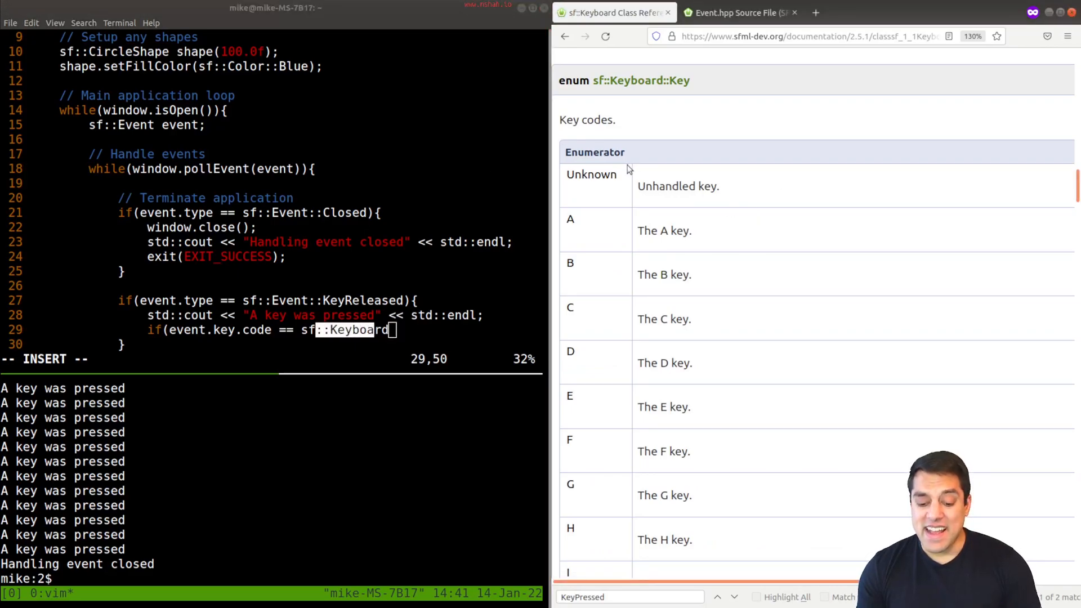
Scroll the Key enum table and search for 'The W key' entry to use Keyboard::W
scroll(down, 3)
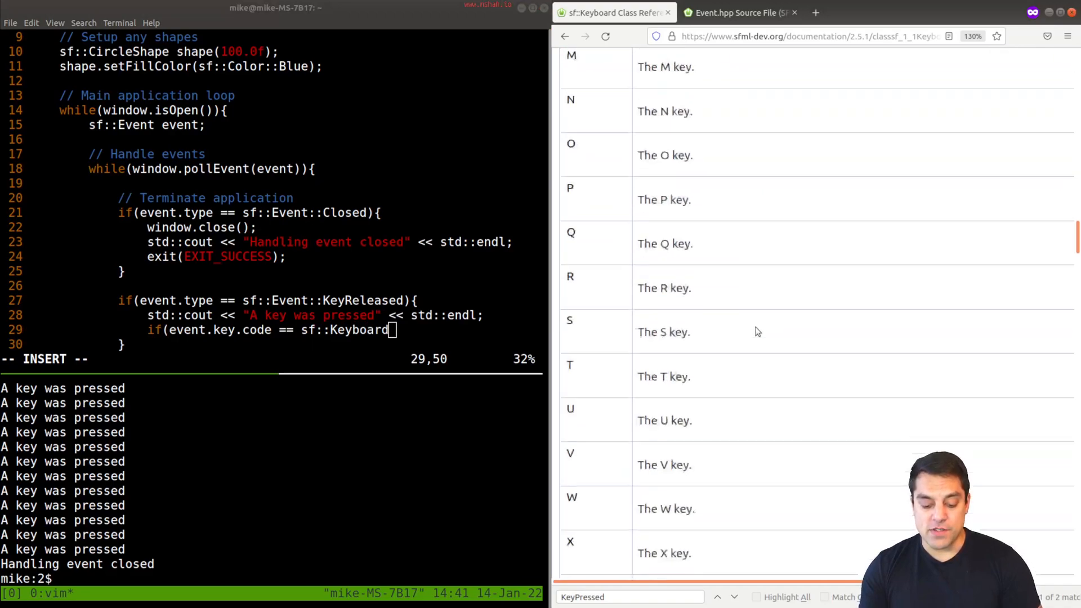
scroll(down, 3)
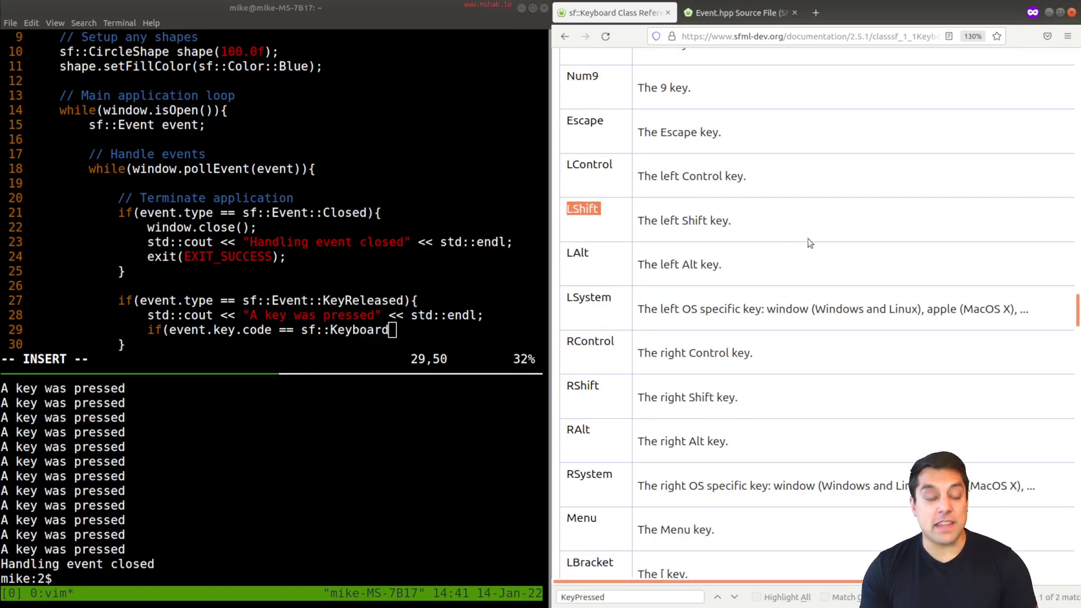
scroll(down, 3)
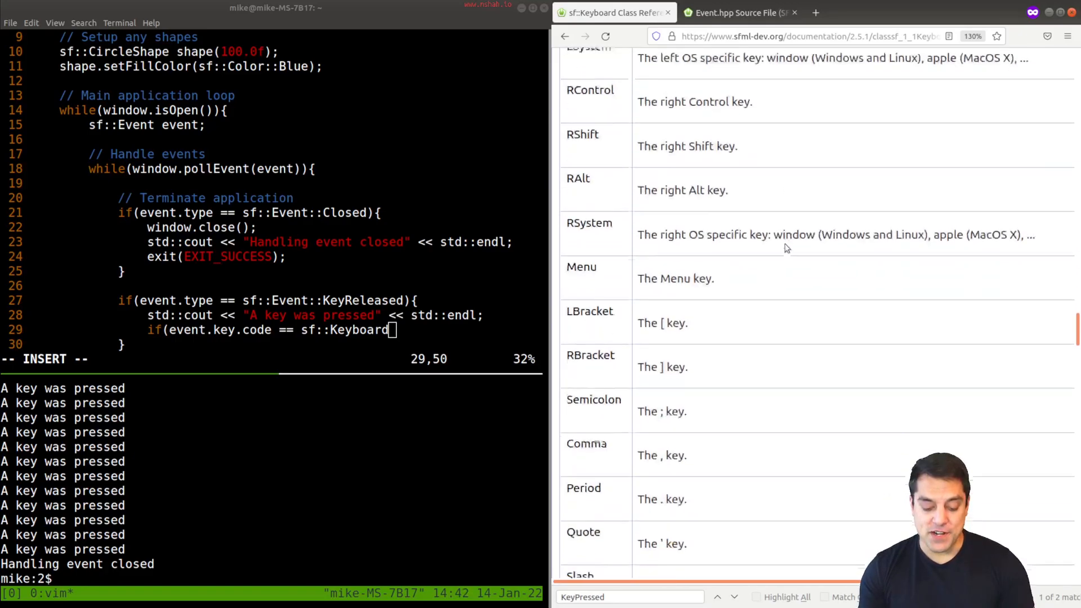
scroll(down, 3)
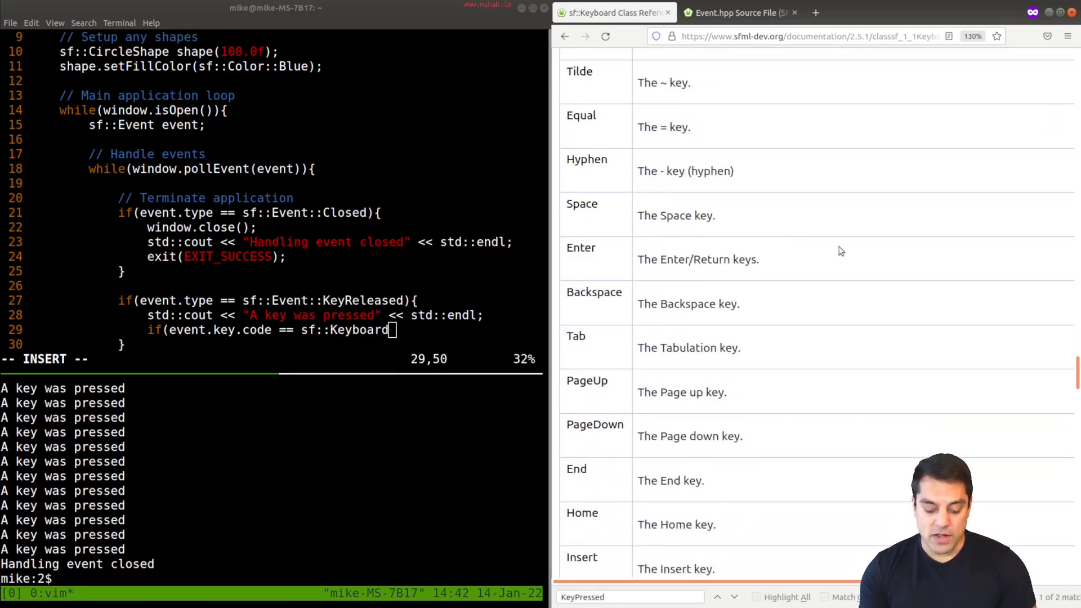
text(esc)
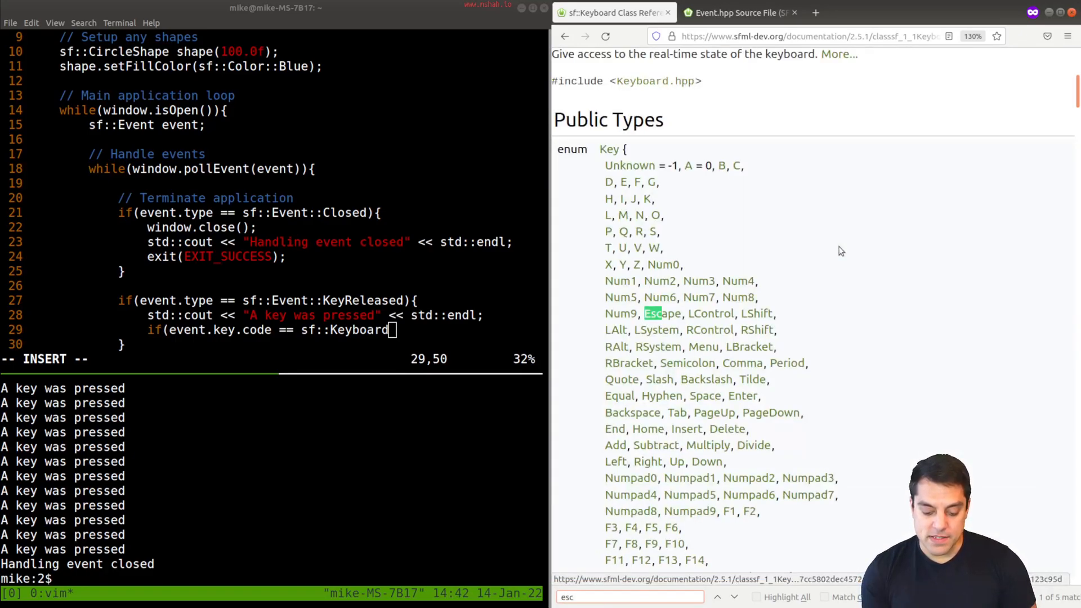
scroll(down, 3)
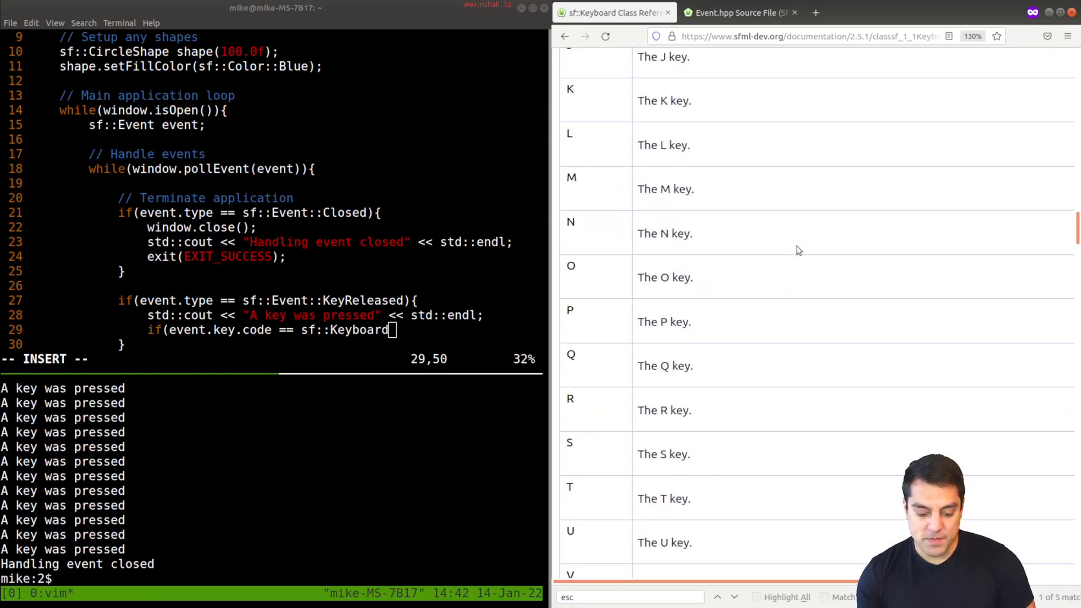
text(The W Key)
click(273, 330)
text(::W)
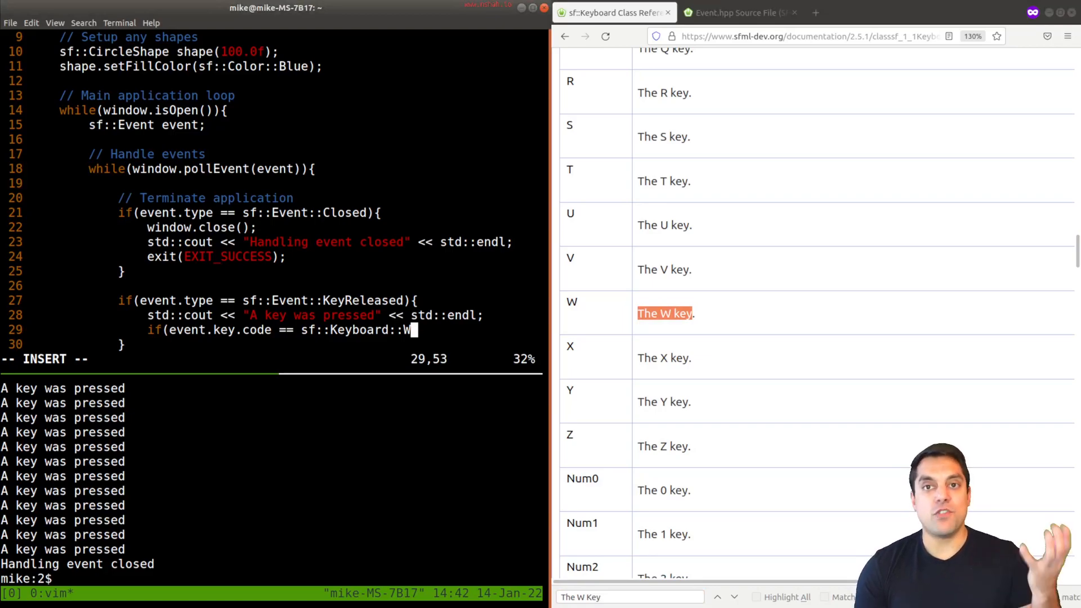
Close the sf::Keyboard::W condition and add a cout printing '\t specifically the w key', then save
text(){)
text(std::cout << "\t)
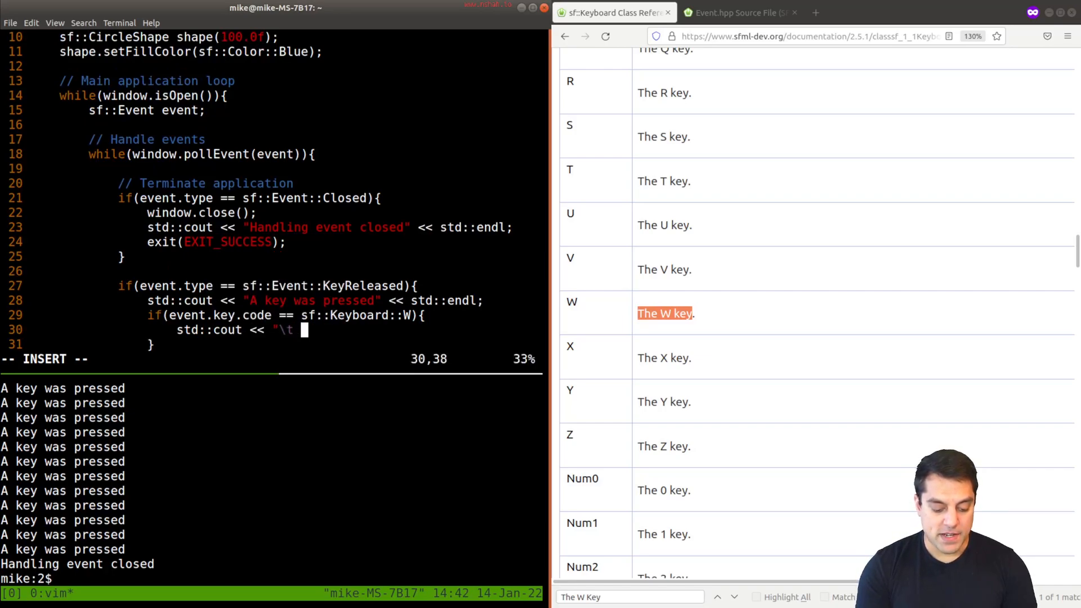
text(specifically the w key" << std::endl;)
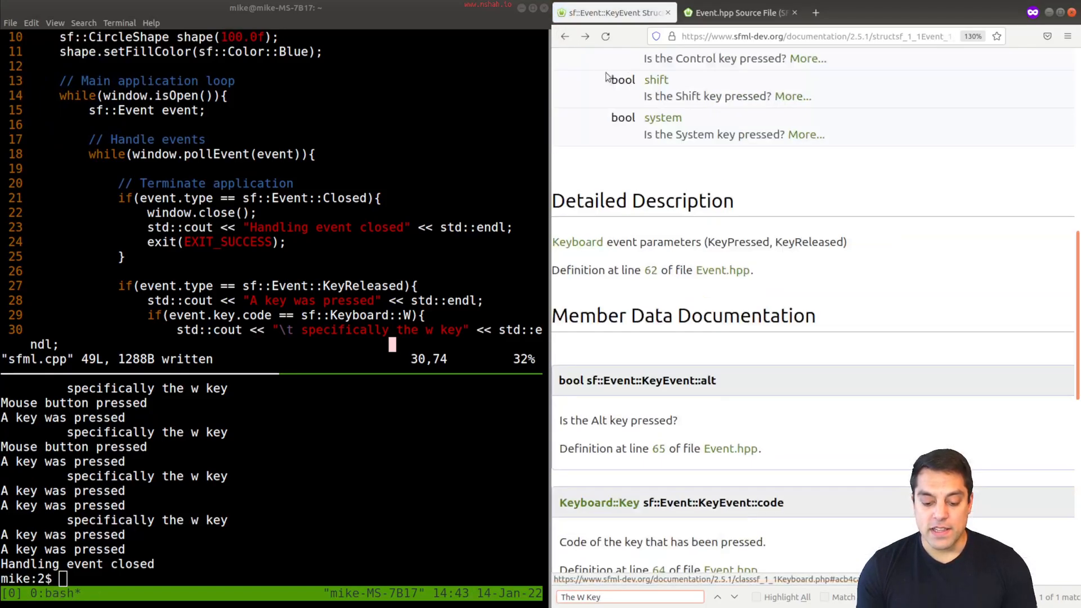
Navigate from the KeyEvent page through Classes > Class List to the sf::Event class reference
click(564, 36)
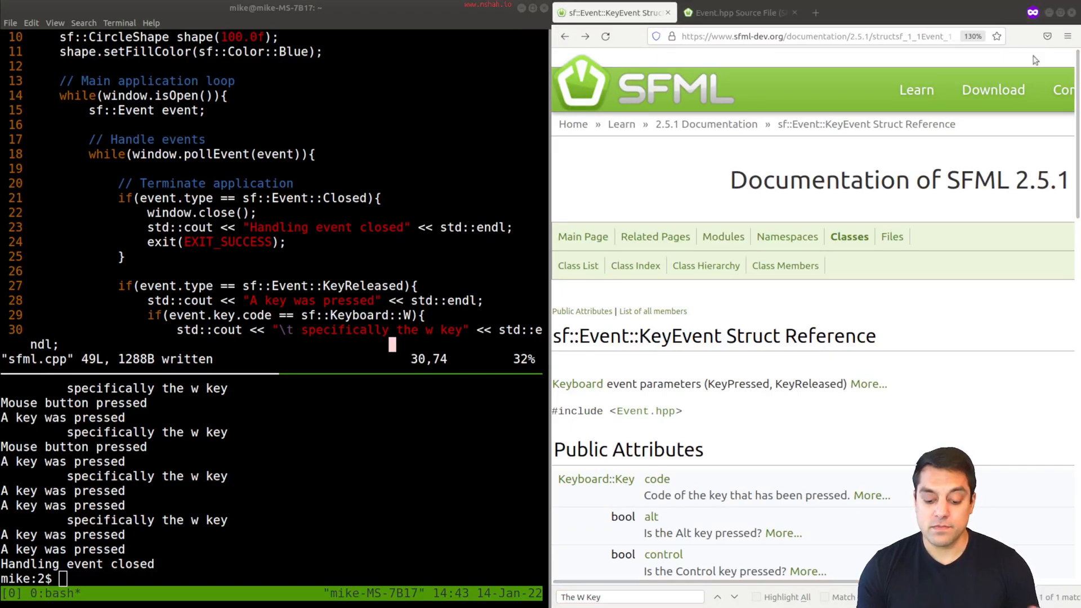
click(577, 265)
text(Event)
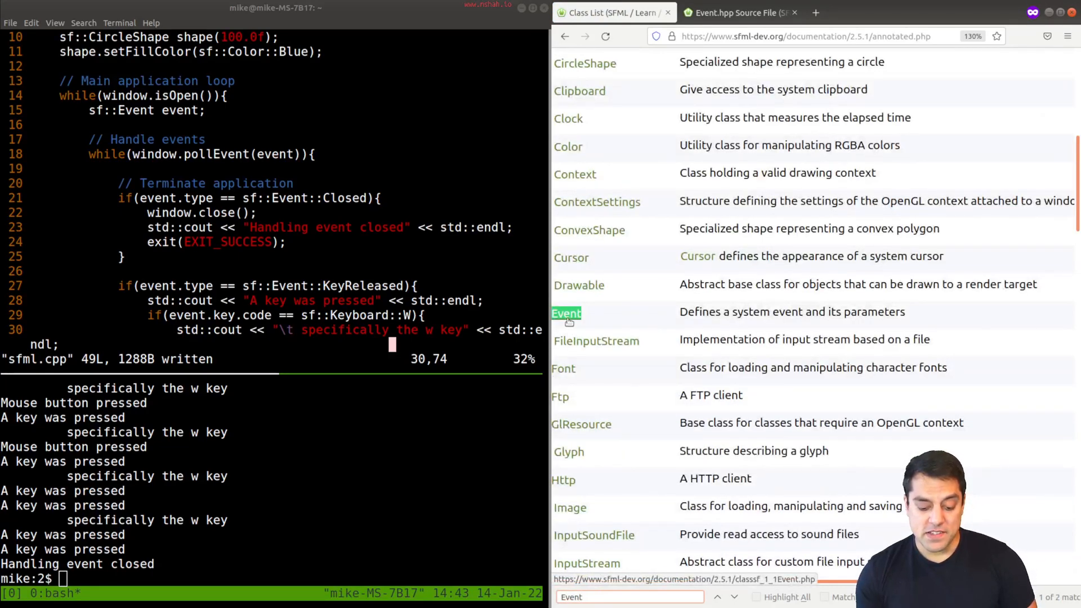
click(566, 312)
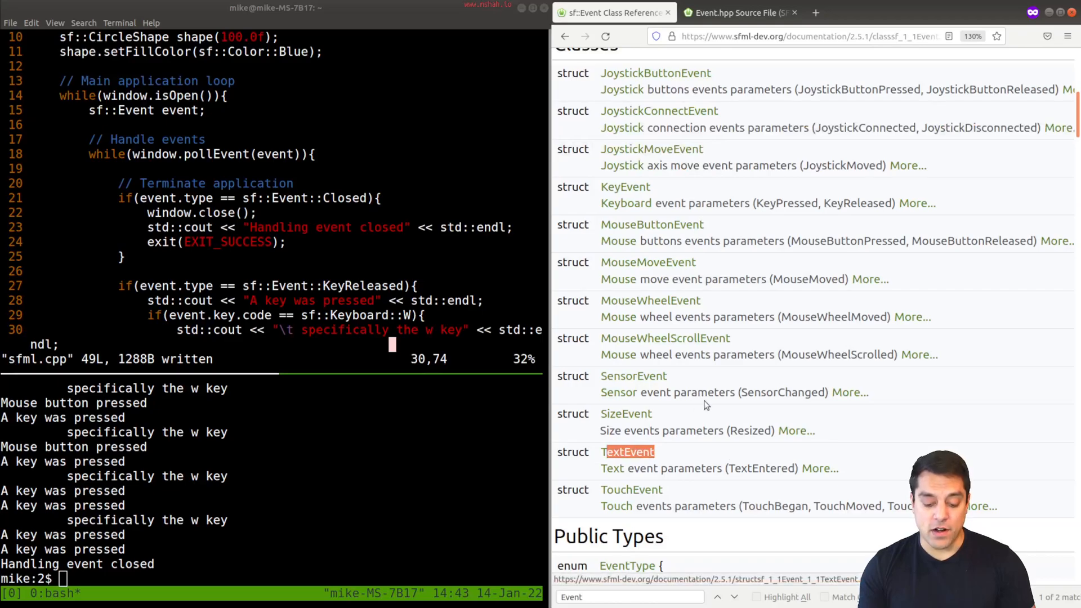
click(716, 596)
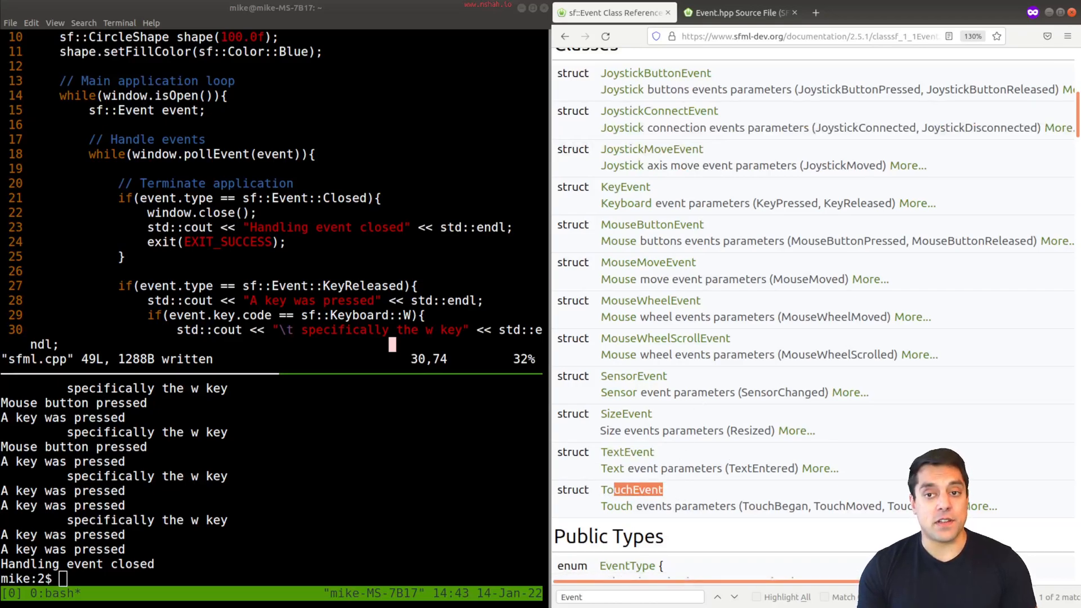